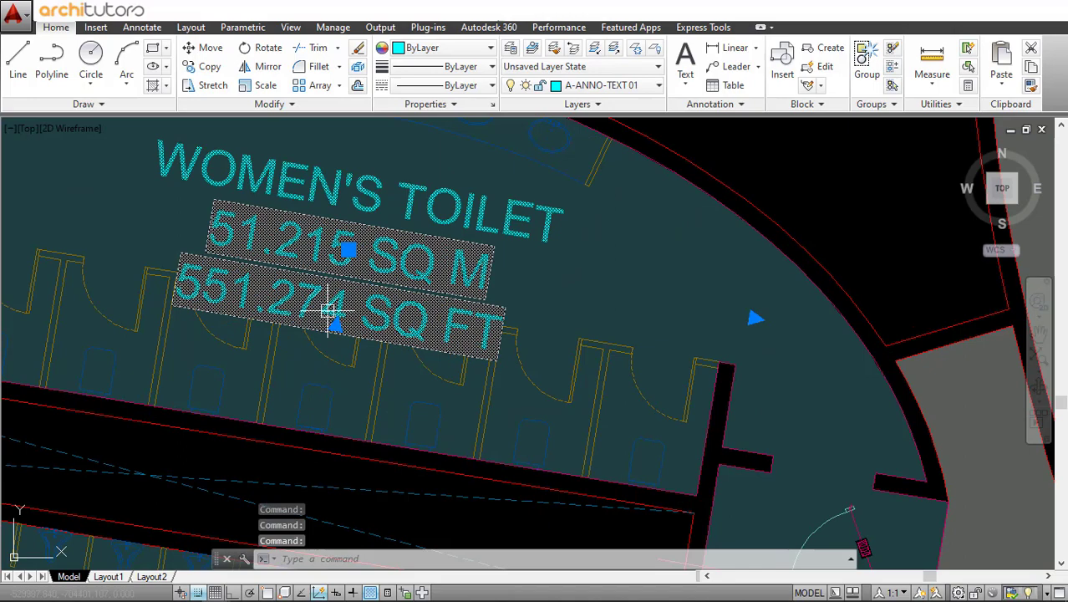
- Zoom out from the WOMEN'S TOILET label to show the whole toilet block
{"action": "scroll", "scroll_direction": "down", "scroll_amount": 3}
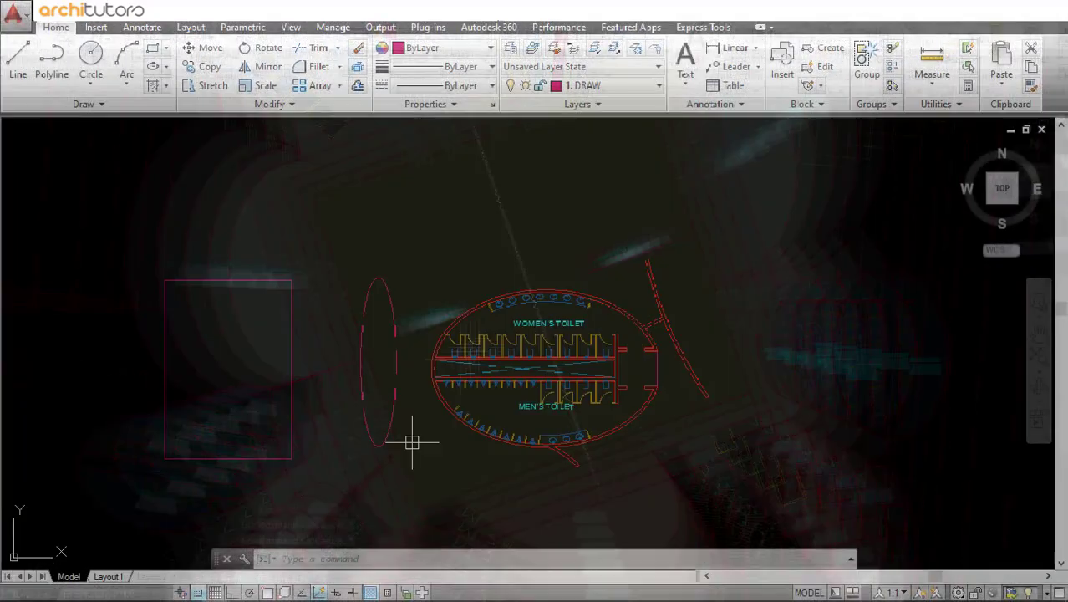
- Check that the Drawing Units are millimetres using UN, closing the dialog unchanged
{"action": "type", "text": "un"}
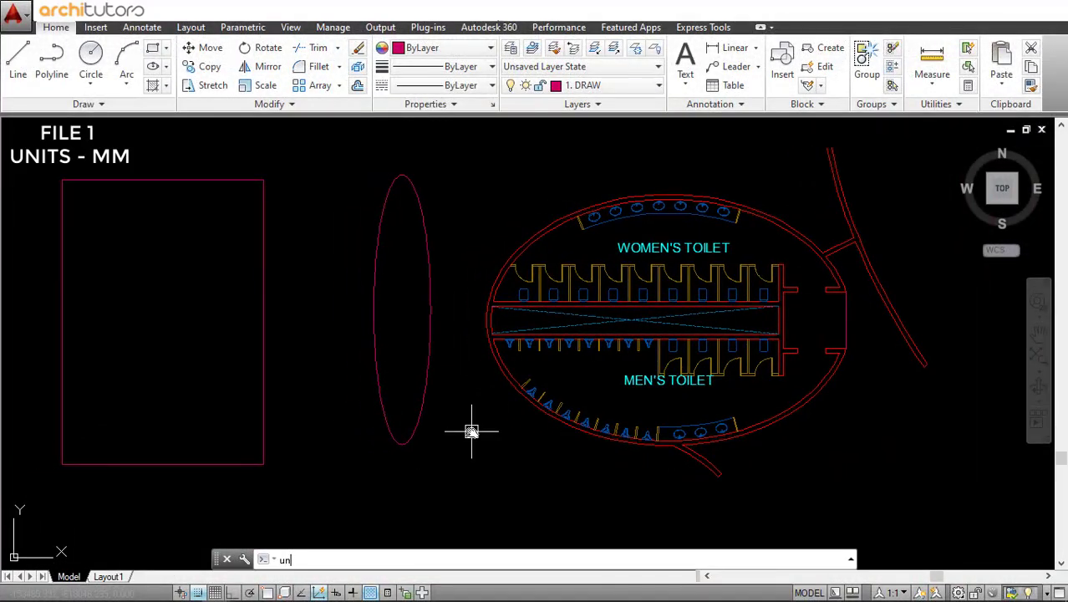
{"action": "key", "text": "Enter"}
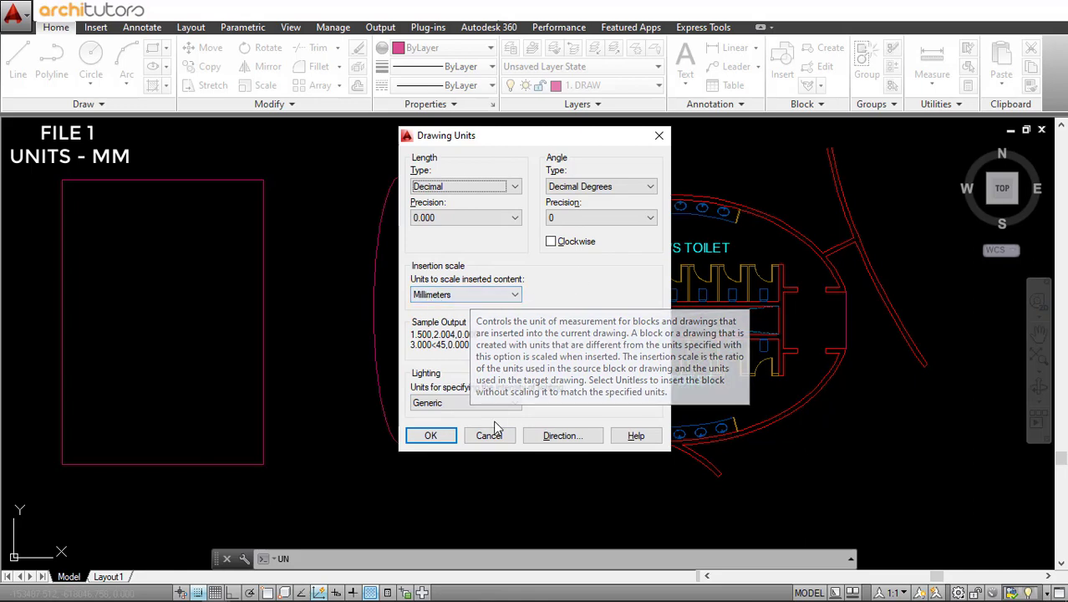
{"action": "left_click", "coordinate": [430, 435]}
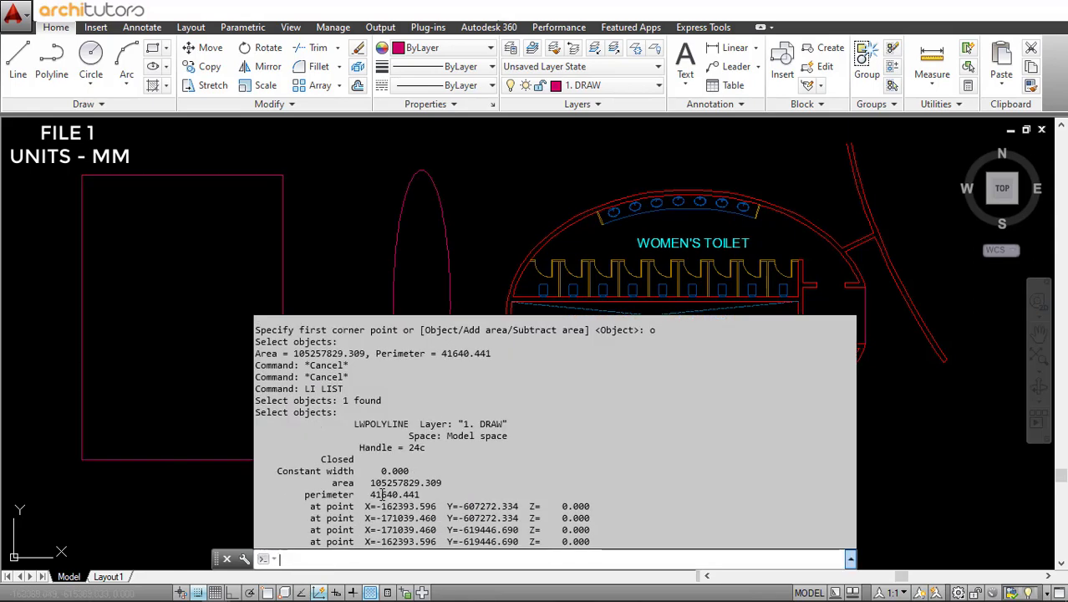
- Copy the WOMEN'S TOILET label to the tall rectangle's right edge
{"action": "double_click", "coordinate": [406, 482]}
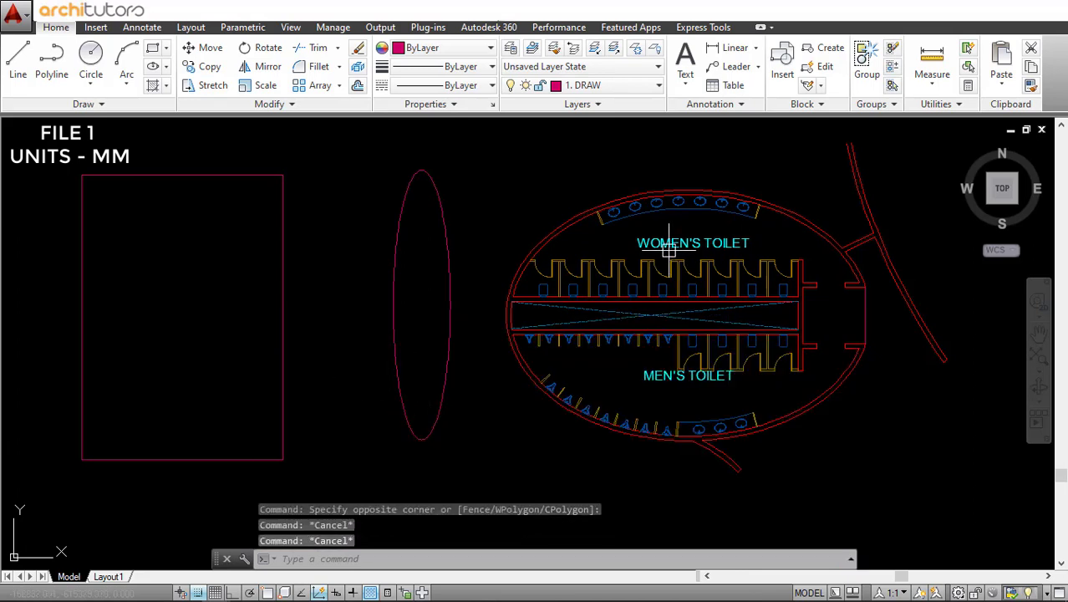
{"action": "left_click", "coordinate": [693, 243]}
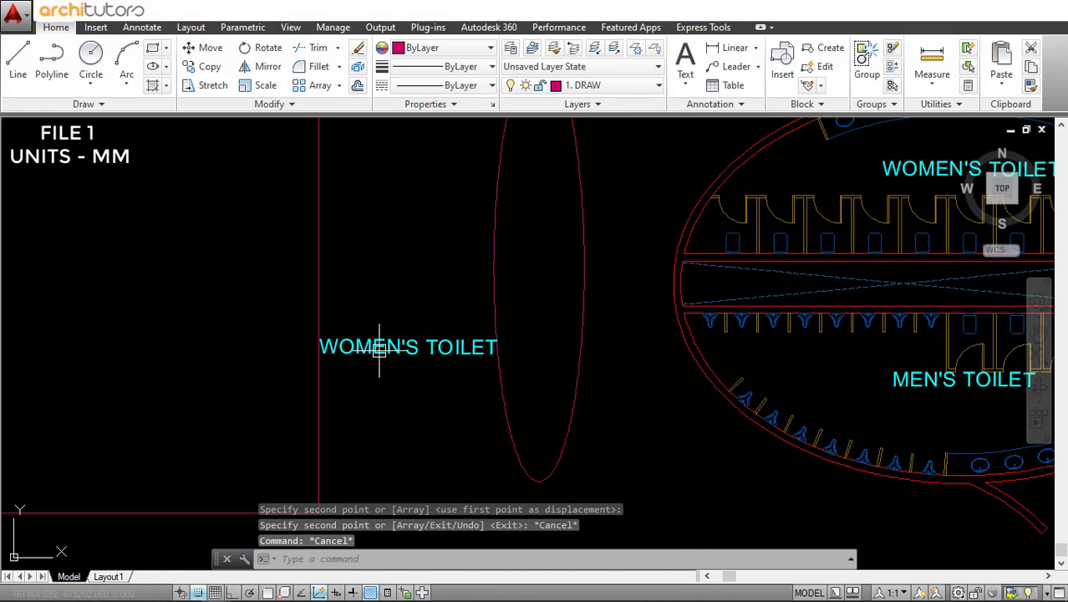
- Edit the copied label and insert a field from the Objects category
{"action": "double_click", "coordinate": [409, 347]}
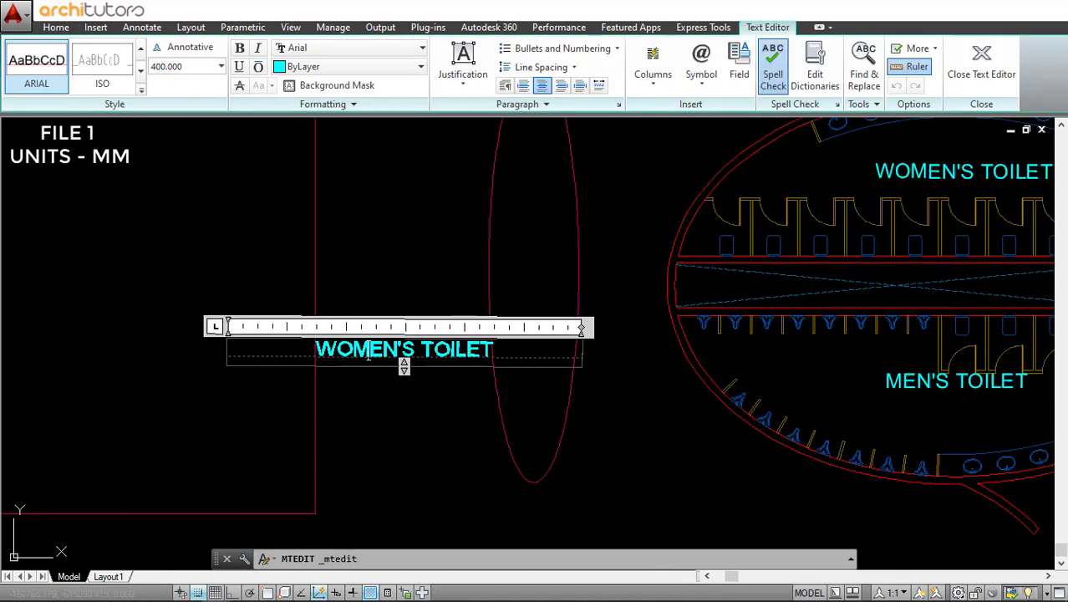
{"action": "key", "text": "ctrl+f"}
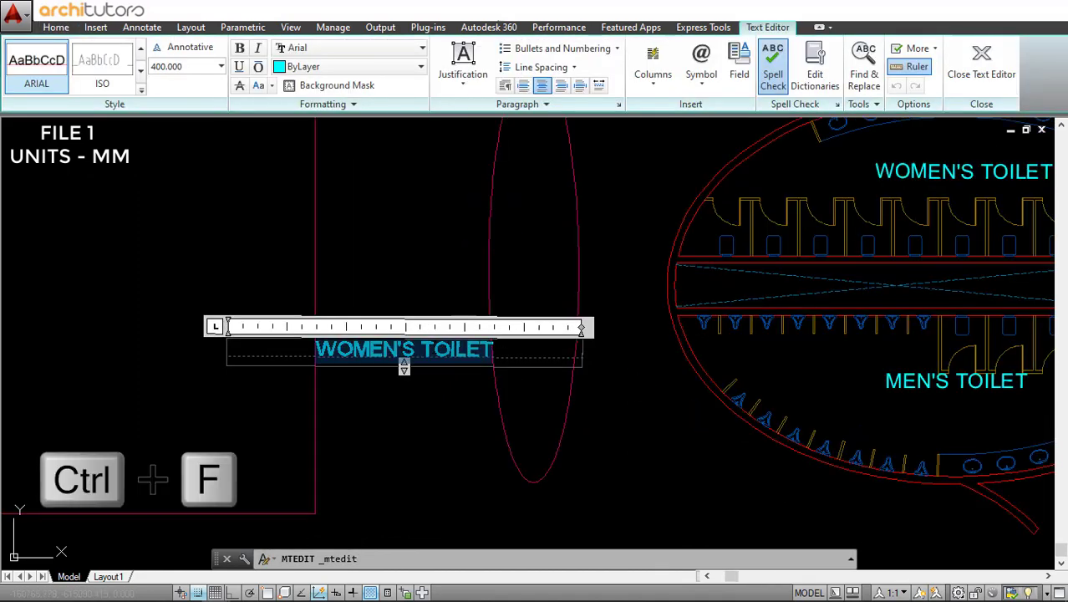
{"action": "left_click", "coordinate": [739, 63]}
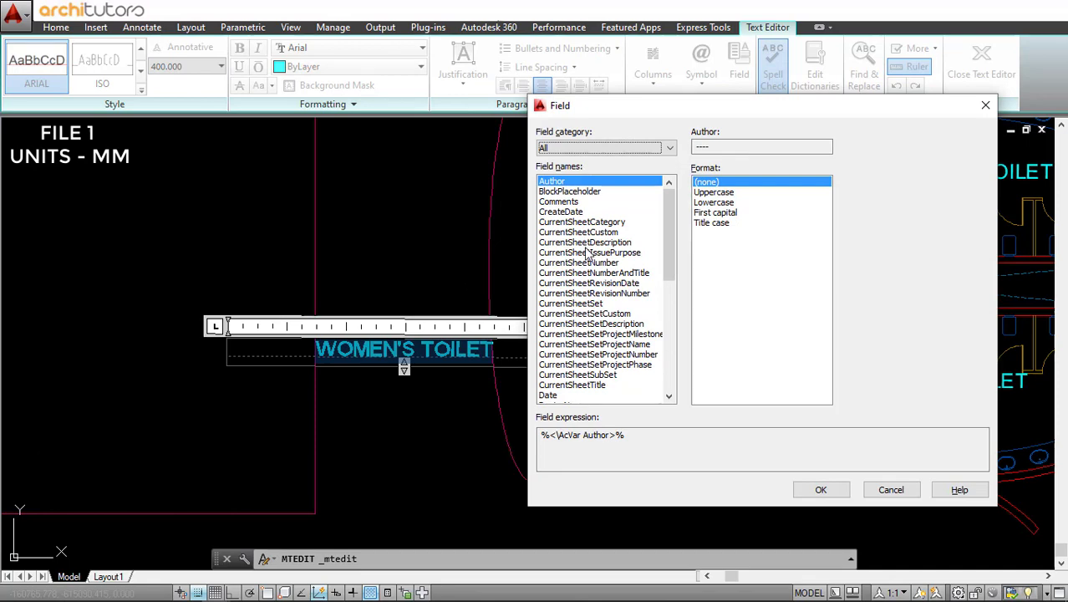
{"action": "mouse_move", "coordinate": [585, 340]}
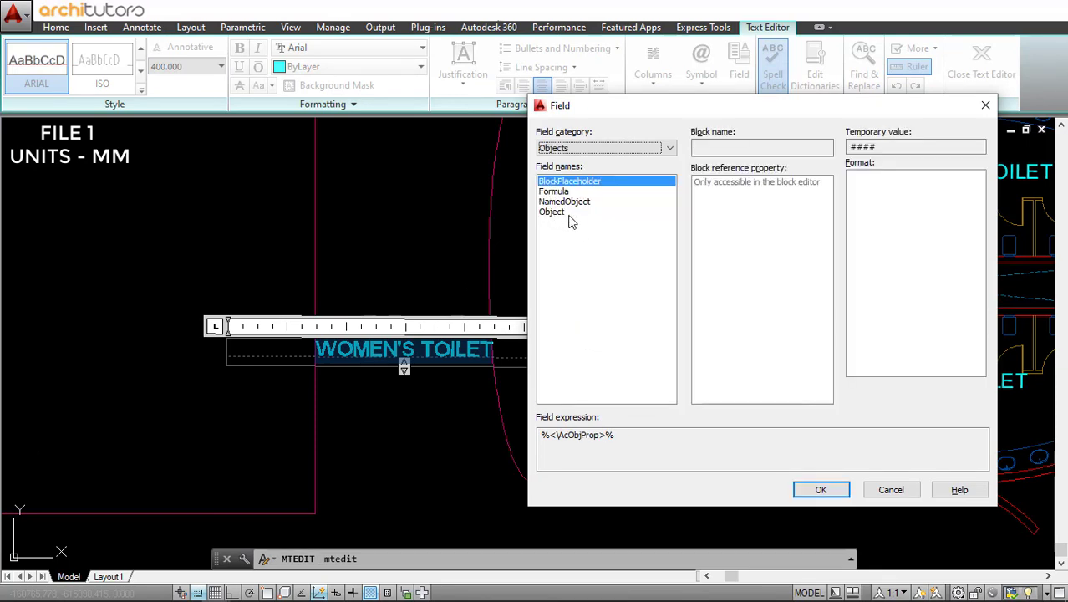
- Base the field on the rectangle's area with 0.00 decimal precision
{"action": "left_click", "coordinate": [552, 211]}
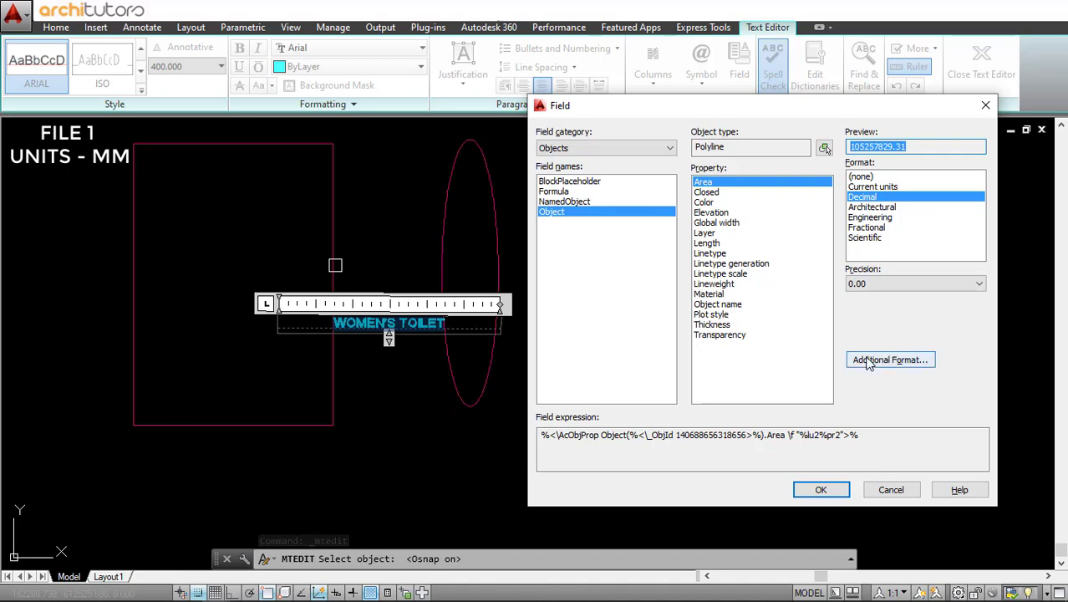
{"action": "mouse_move", "coordinate": [916, 368]}
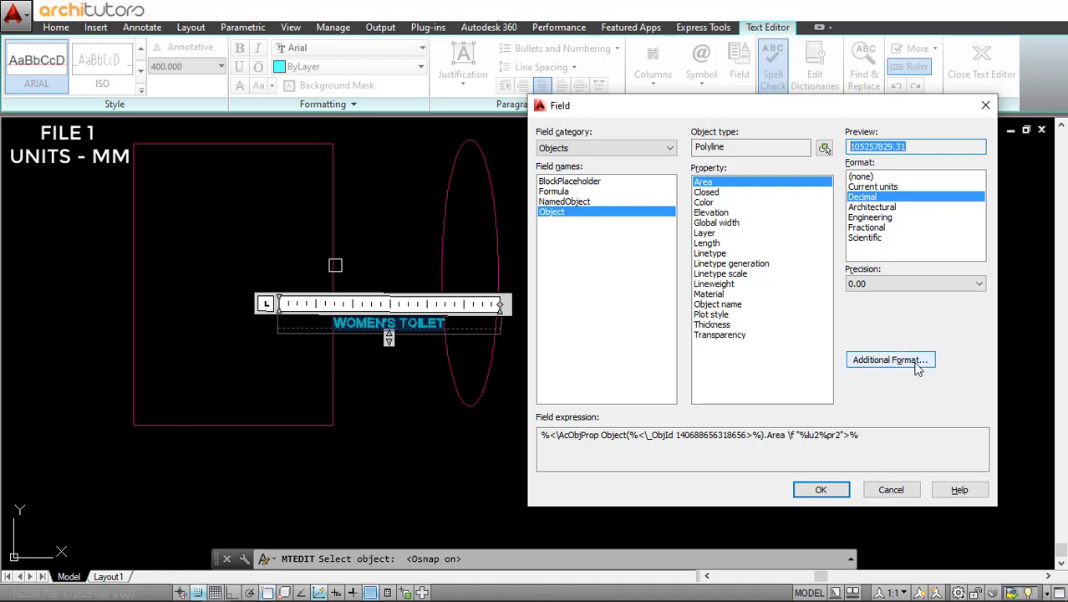
{"action": "left_click", "coordinate": [889, 360]}
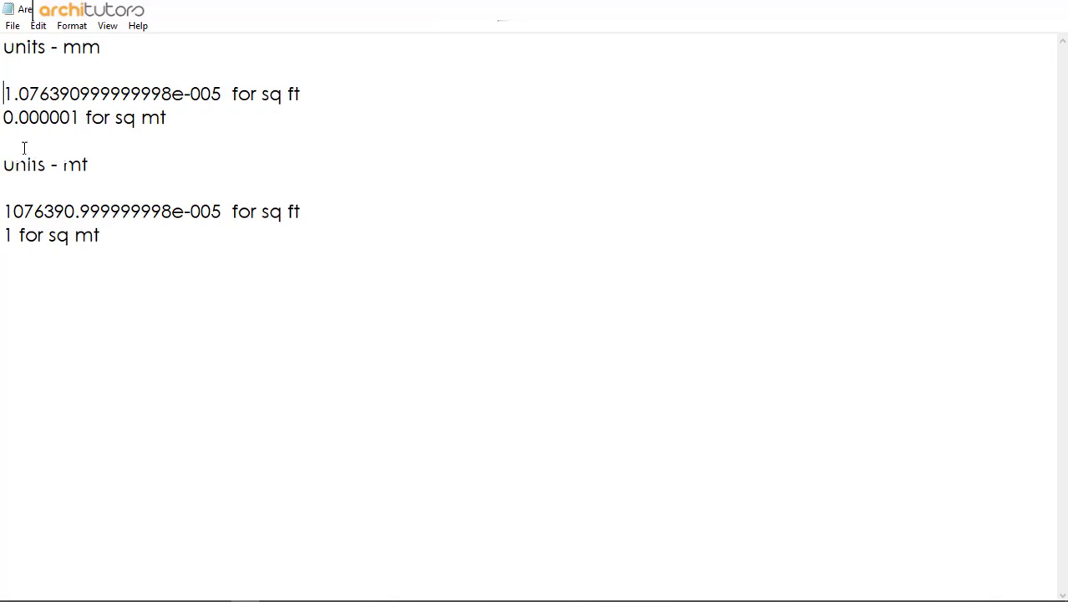
- Copy the 0.000001 square-metre factor from Notepad into Conversion factor
{"action": "double_click", "coordinate": [40, 118]}
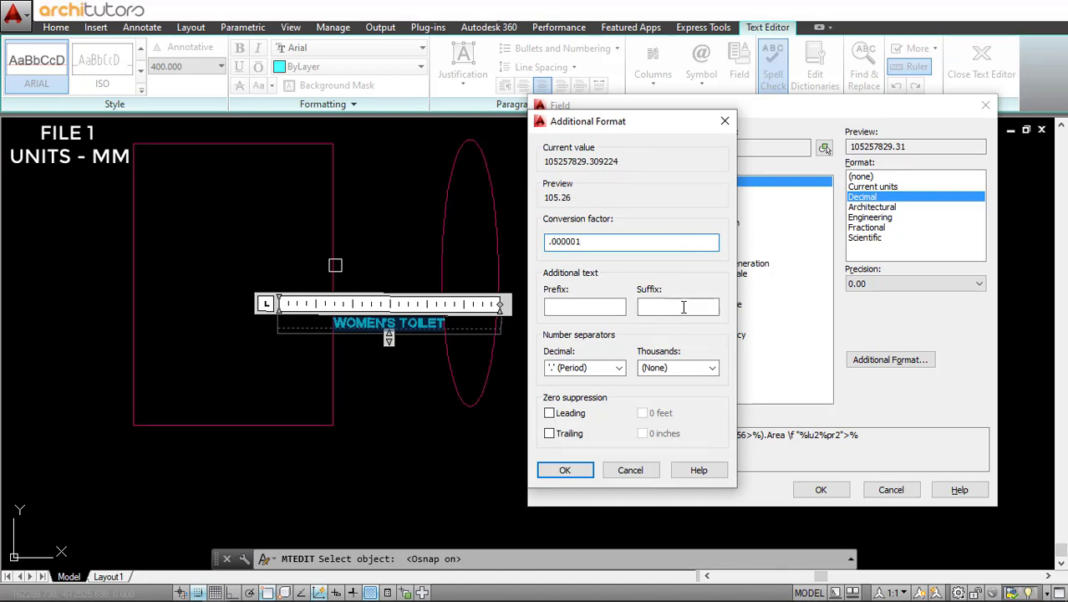
- Add the ' sq m' suffix and keep the area at 0.00 precision
{"action": "type", "text": "sq m"}
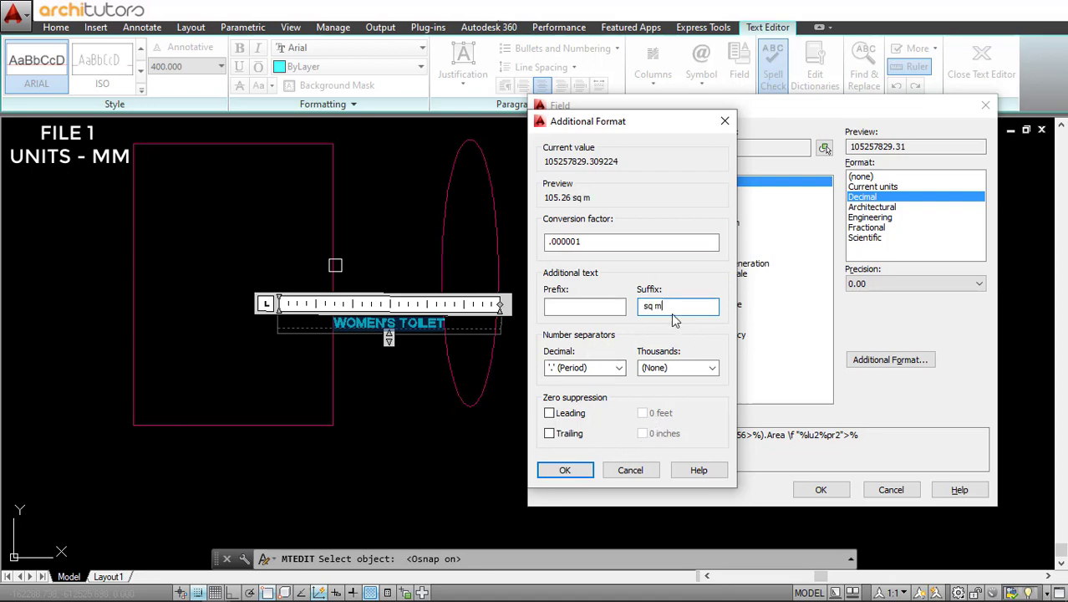
{"action": "left_click", "coordinate": [565, 469]}
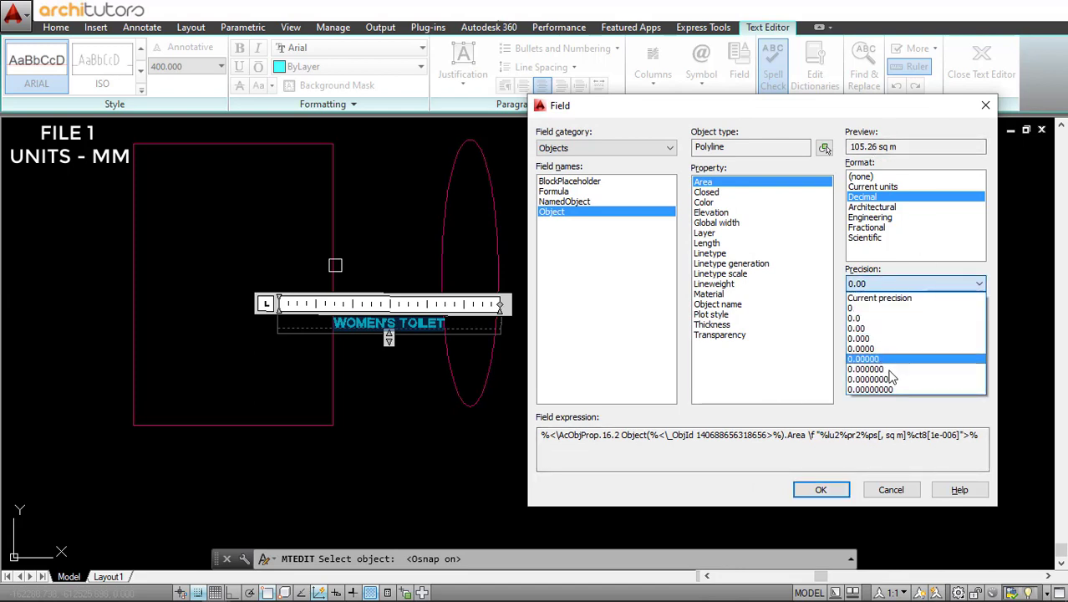
{"action": "left_click", "coordinate": [859, 339]}
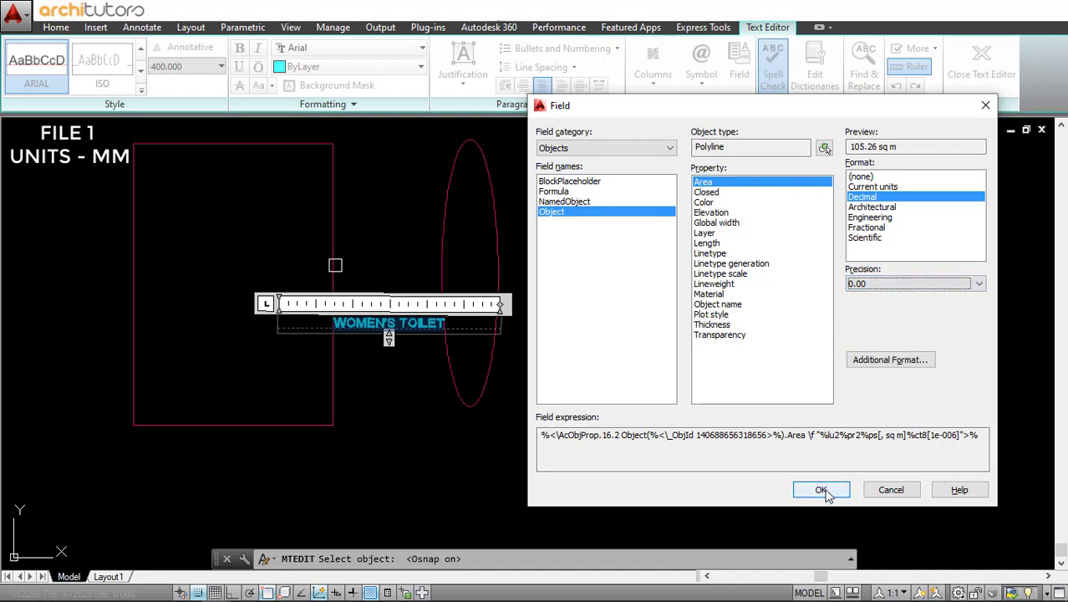
- Insert the 105.26 sq m field into the label and finish stretching the rectangle
{"action": "left_click", "coordinate": [821, 489]}
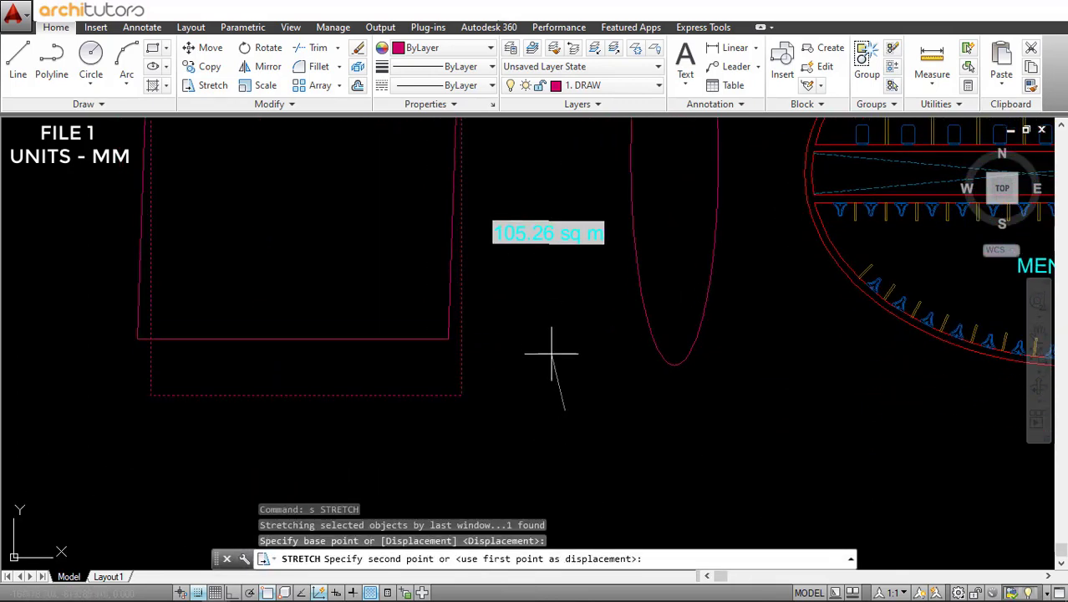
{"action": "key", "text": "Escape"}
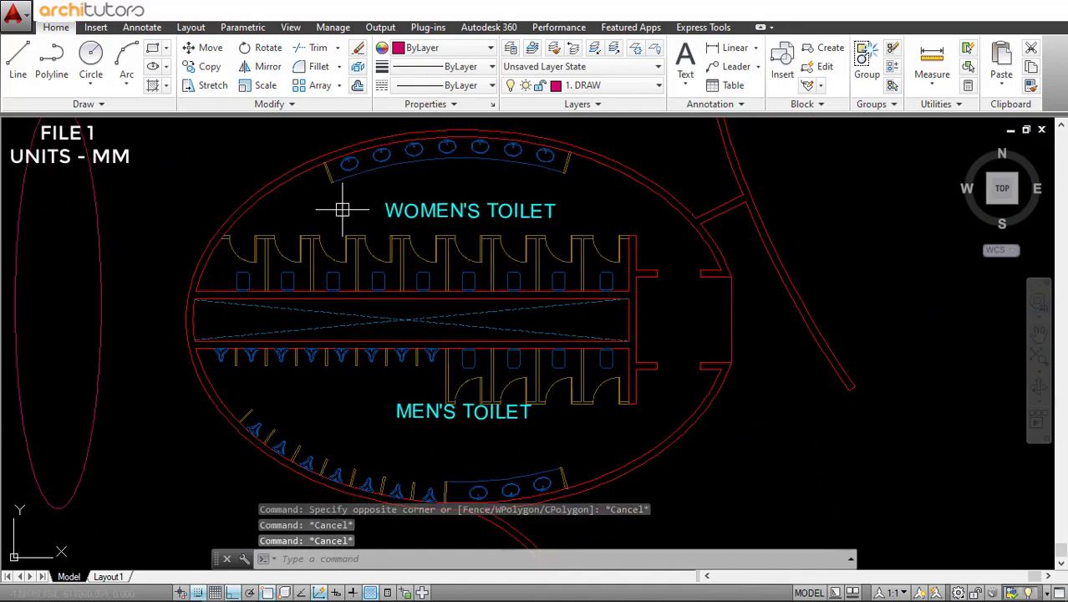
{"action": "mouse_move", "coordinate": [611, 243]}
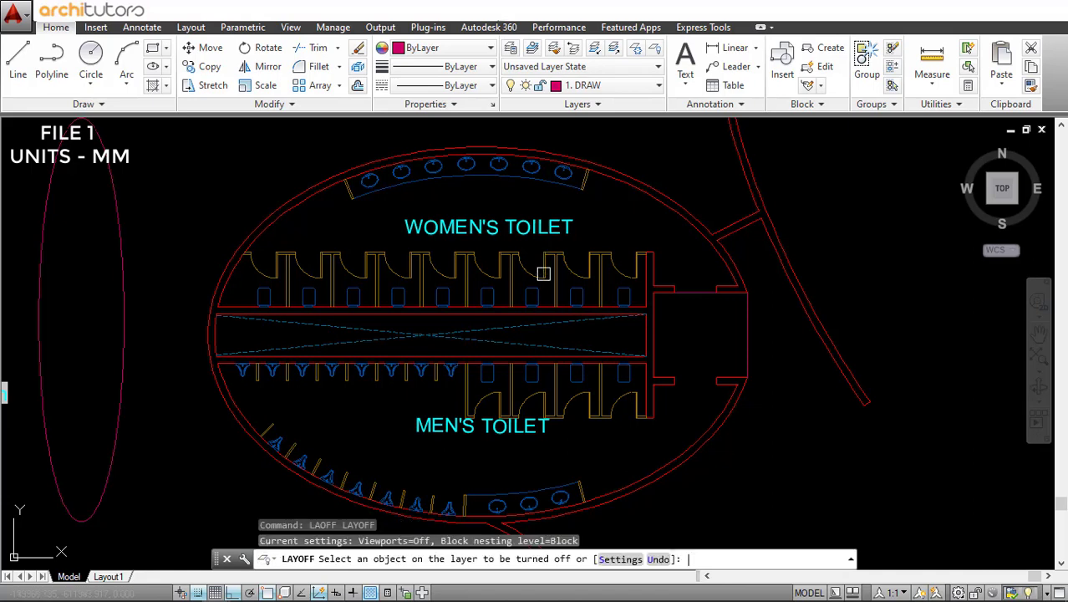
- Turn off the I-SANITARYWARE layer with LAYOFF and start the BO boundary command
{"action": "left_click", "coordinate": [542, 273]}
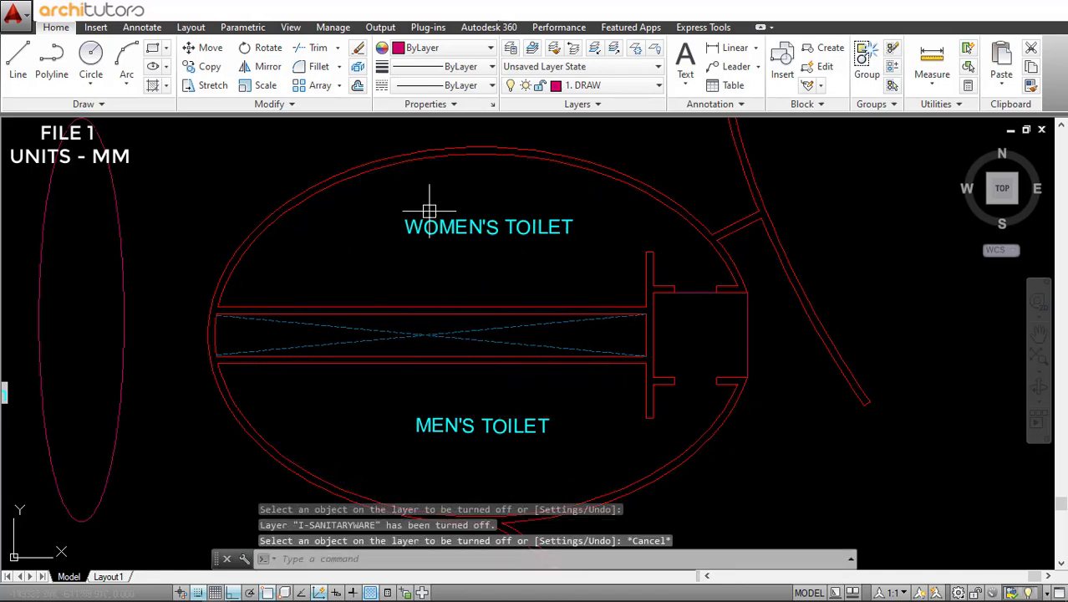
{"action": "mouse_move", "coordinate": [493, 225]}
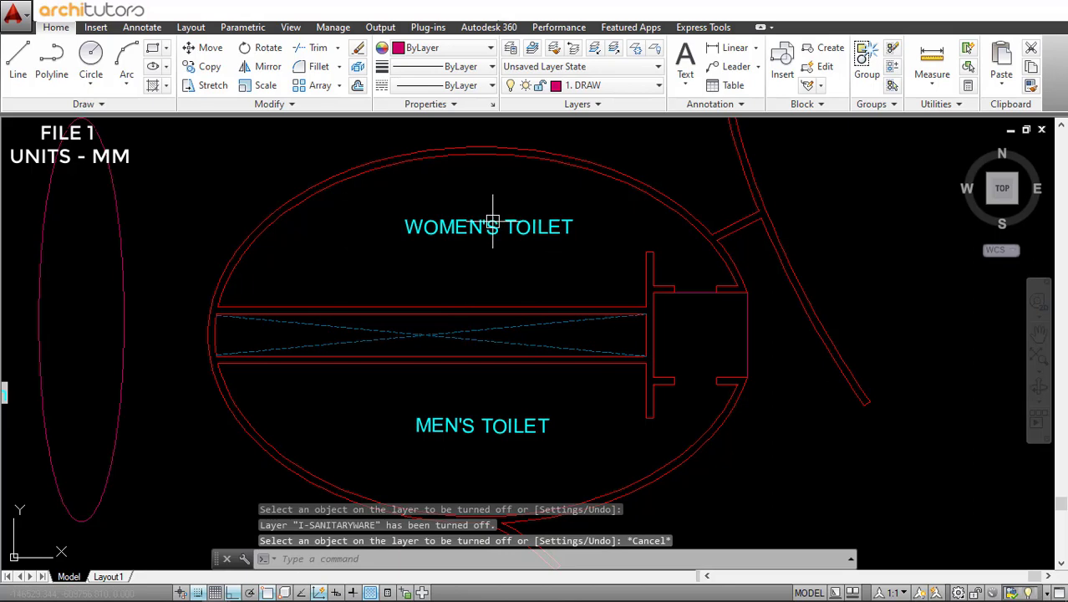
{"action": "type", "text": "b"}
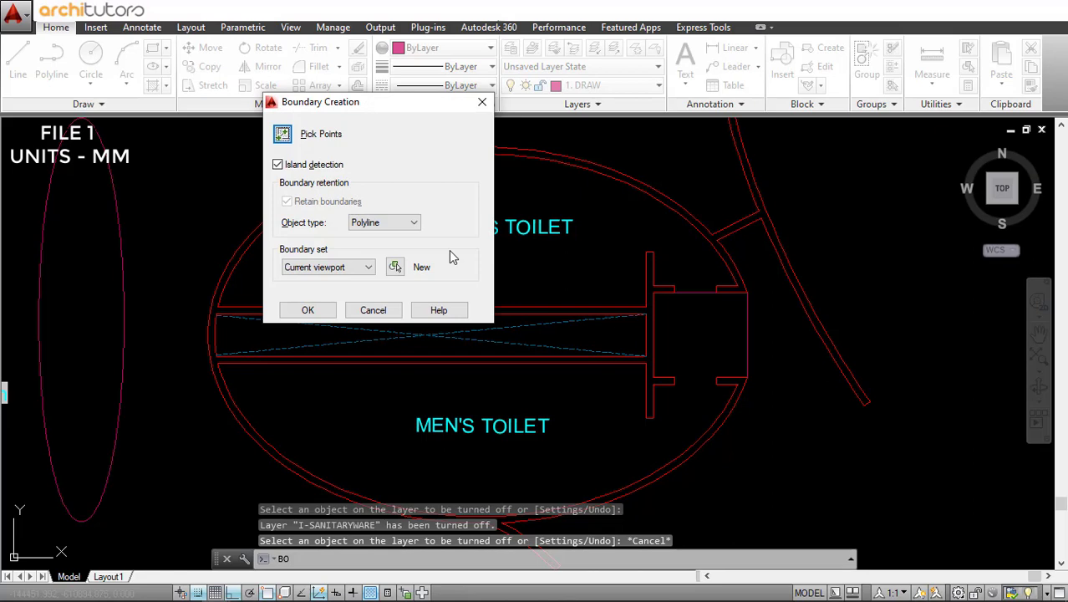
- Erase one unwanted object from the toilet floor plan
{"action": "left_click", "coordinate": [308, 310]}
{"action": "type", "text": "E"}
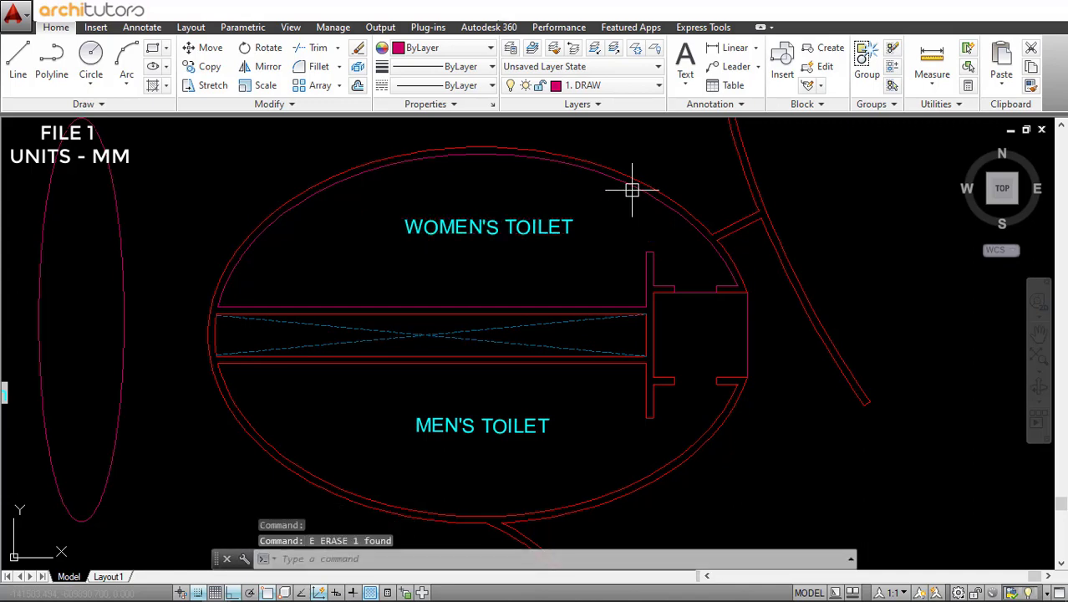
{"action": "left_click", "coordinate": [633, 188]}
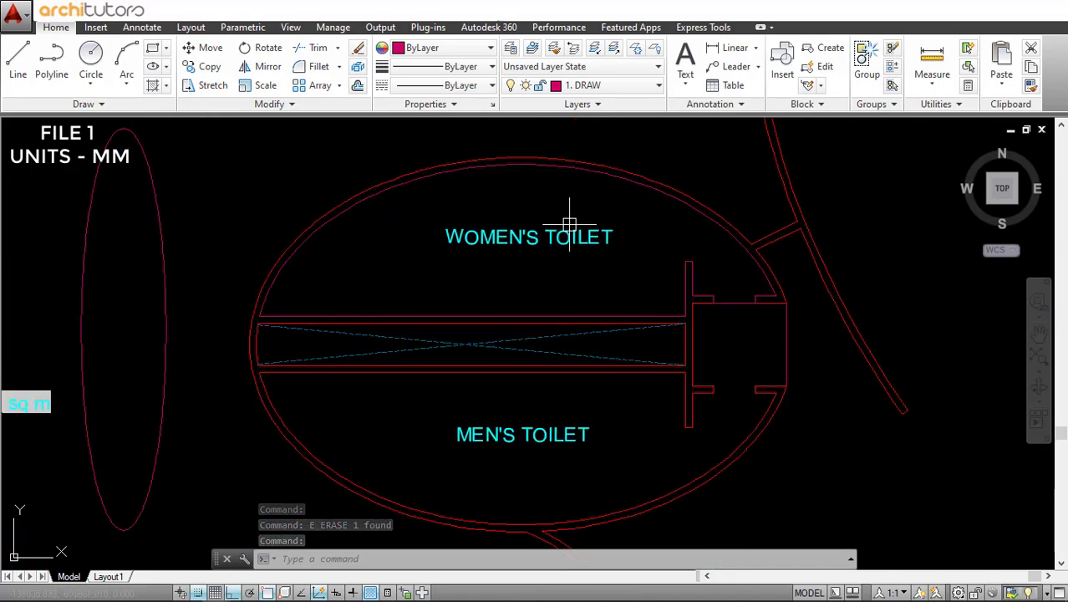
- Start an Area field in the WOMEN'S TOILET label from its boundary polyline, in decimal format
{"action": "double_click", "coordinate": [528, 236]}
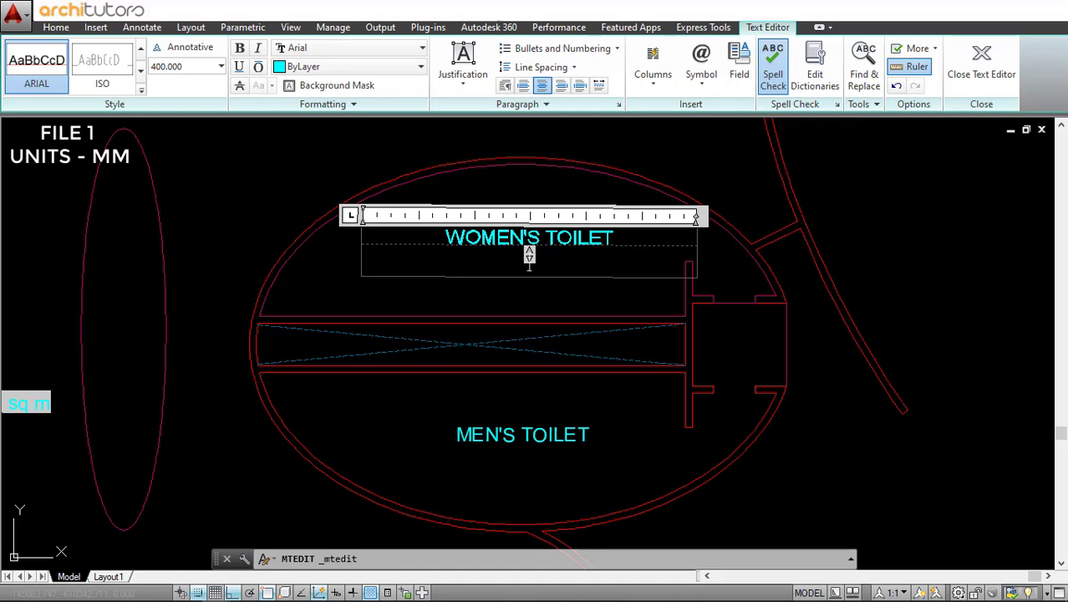
{"action": "key", "text": "ctrl+f"}
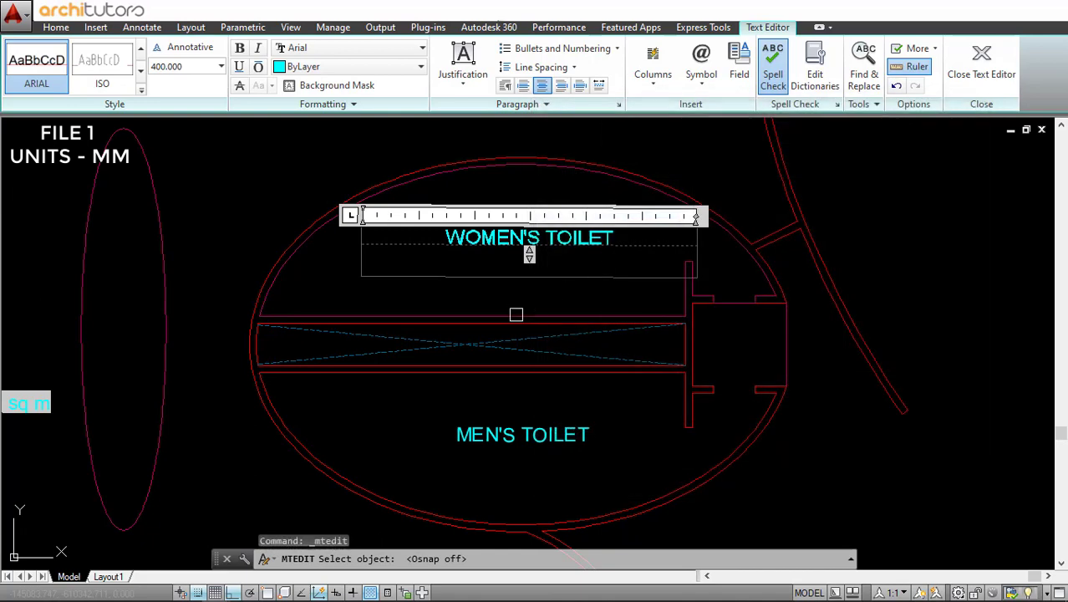
{"action": "left_click", "coordinate": [739, 63]}
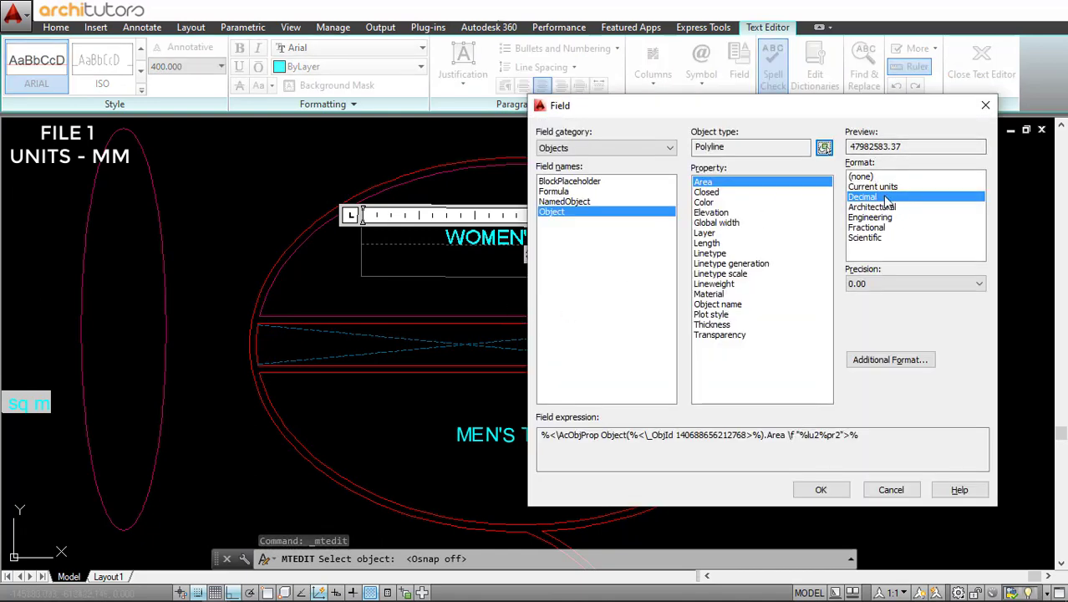
{"action": "left_click", "coordinate": [890, 360]}
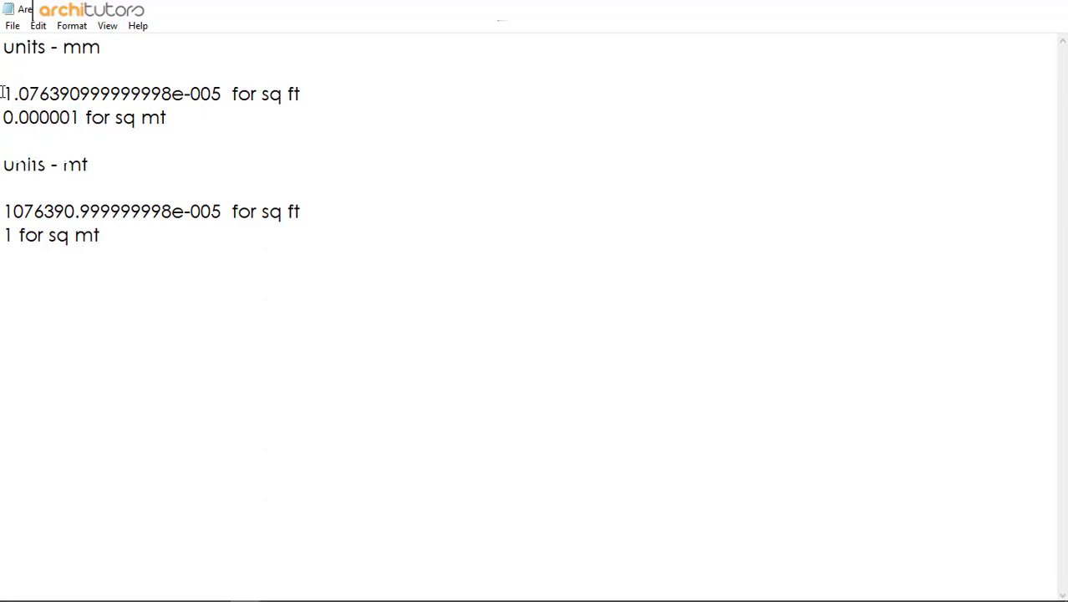
- Select the mm-drawing sq ft factor 1.076390999999998e-005 in Notepad
{"action": "left_click_drag", "start_coordinate": [4, 94], "coordinate": [214, 94]}
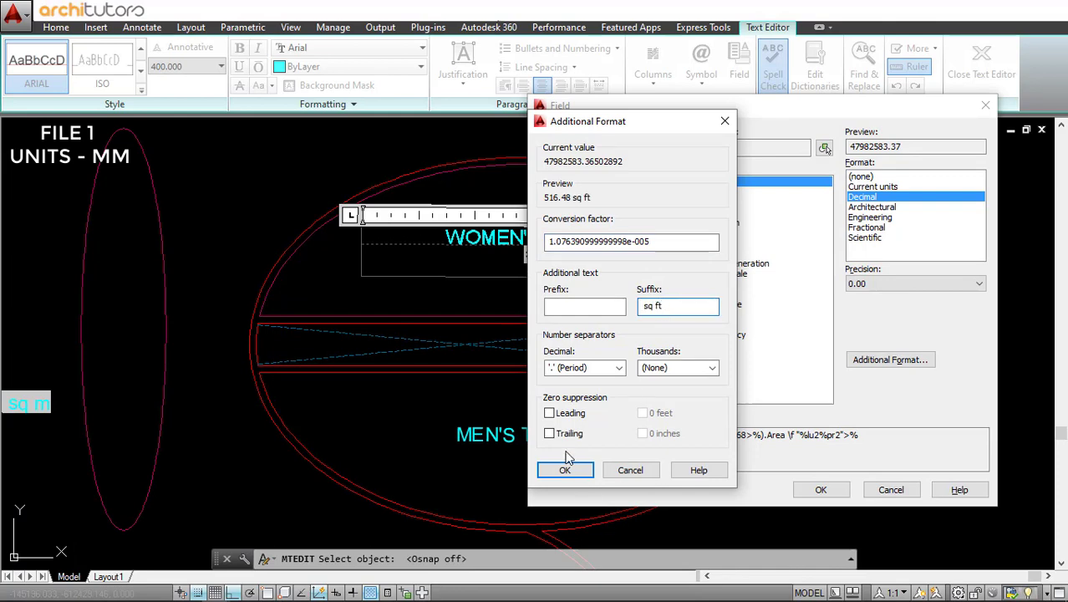
- Confirm the square-foot conversion and insert the 516.48 sq ft field into the label
{"action": "left_click", "coordinate": [565, 470]}
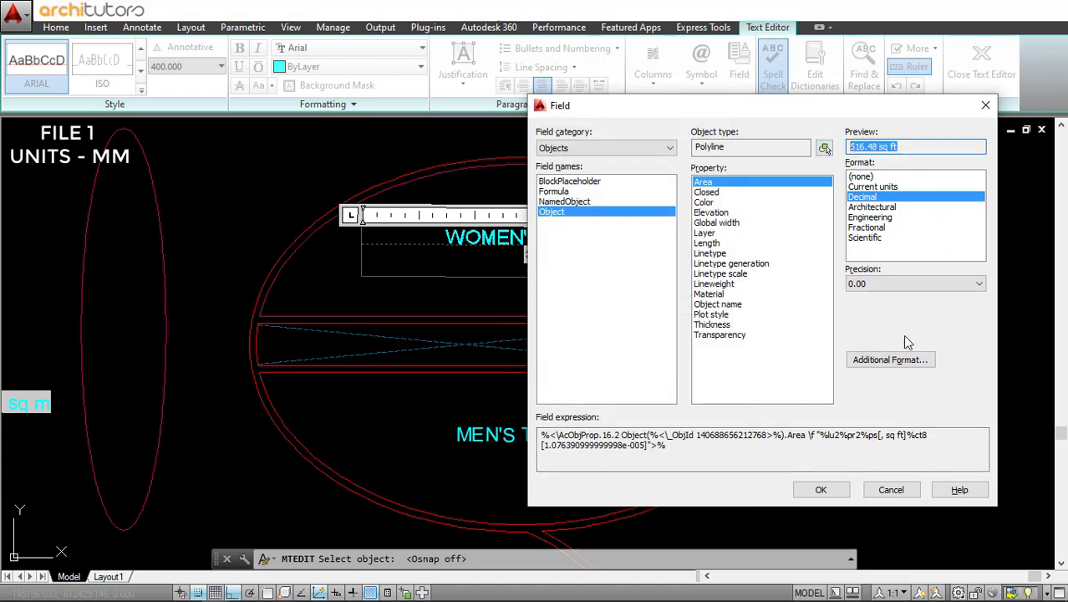
{"action": "left_click", "coordinate": [890, 490]}
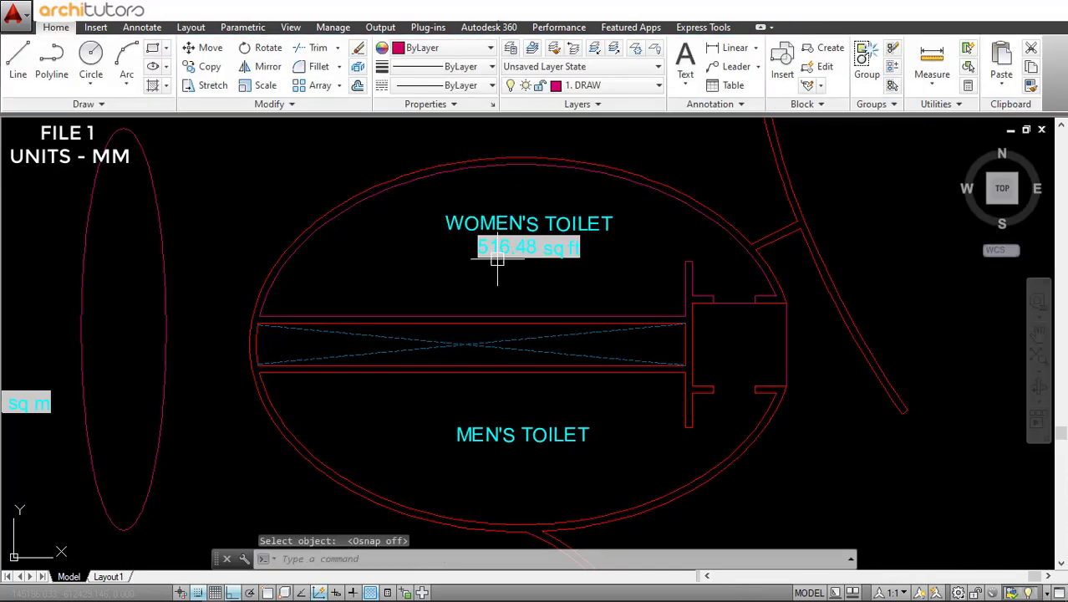
{"action": "mouse_move", "coordinate": [573, 251]}
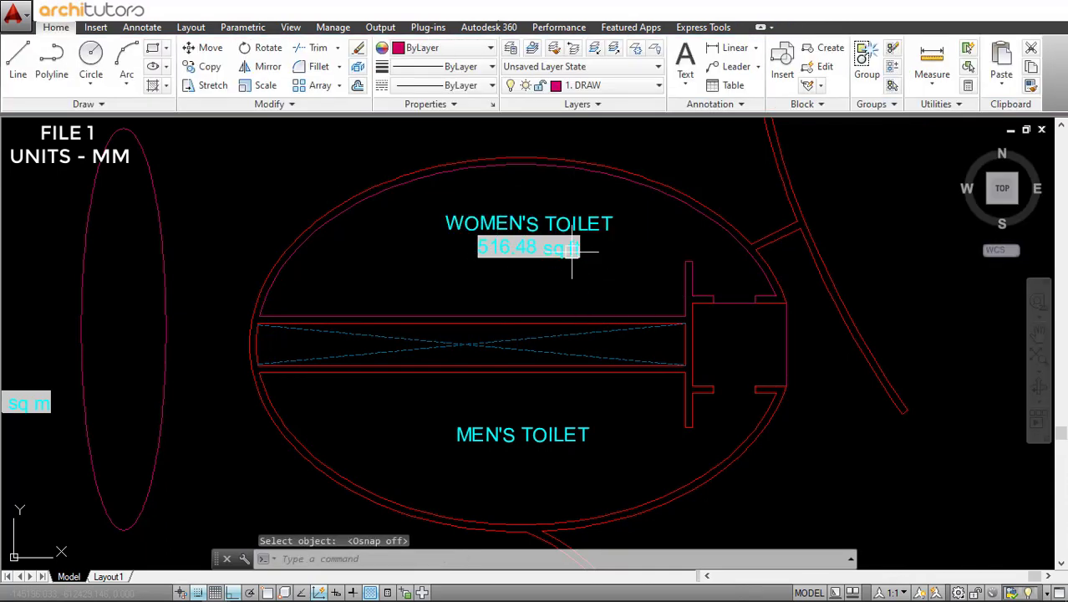
- Add a 47.98 sq m toilet area line using factor .000001 and suffix 'sq m'
{"action": "double_click", "coordinate": [528, 248]}
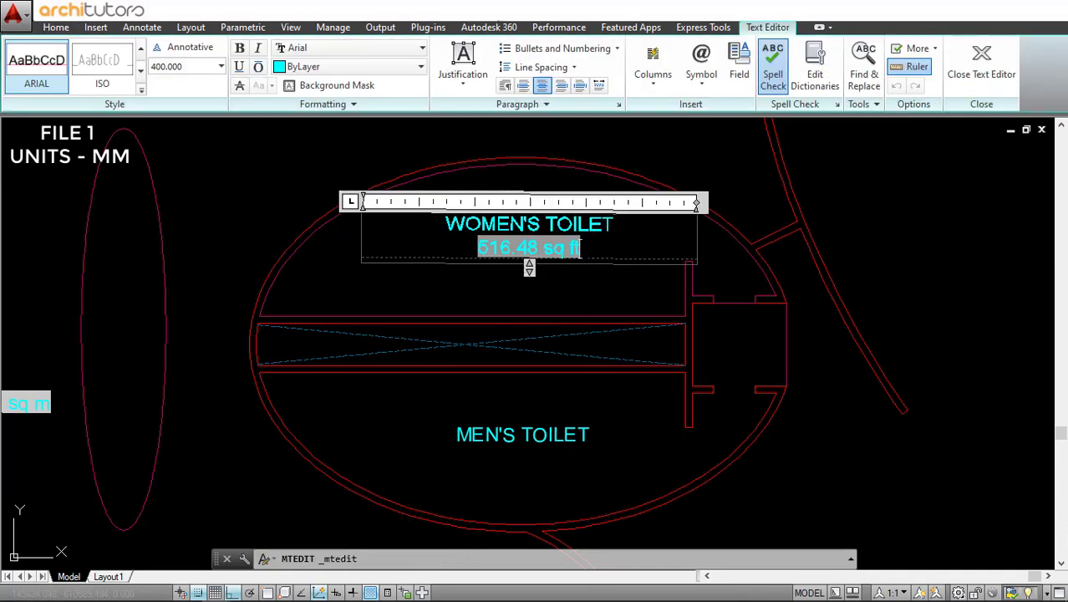
{"action": "key", "text": "ctrl+f"}
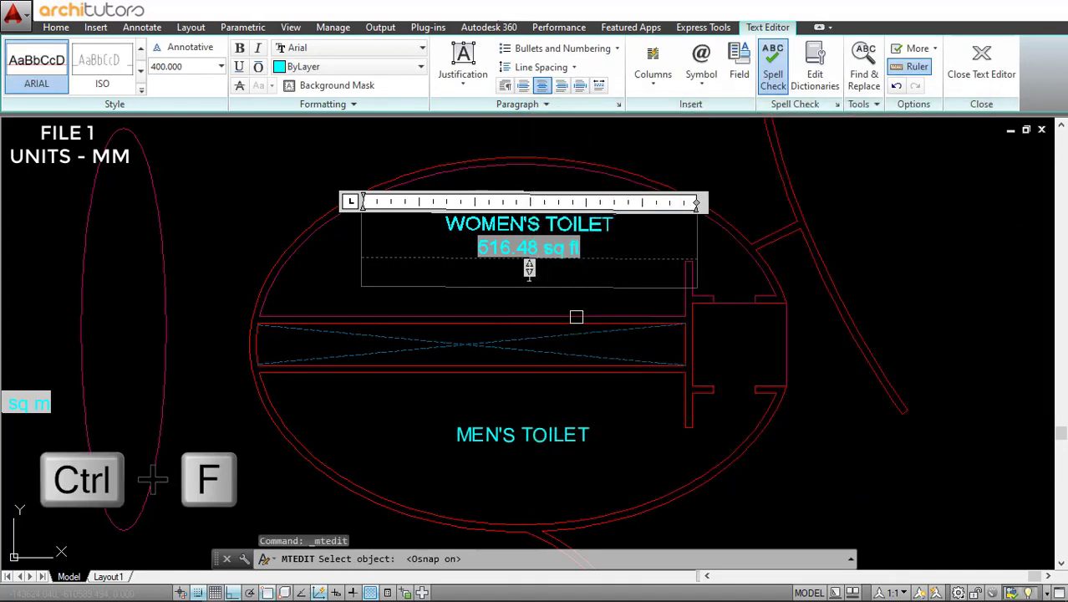
{"action": "left_click", "coordinate": [739, 63]}
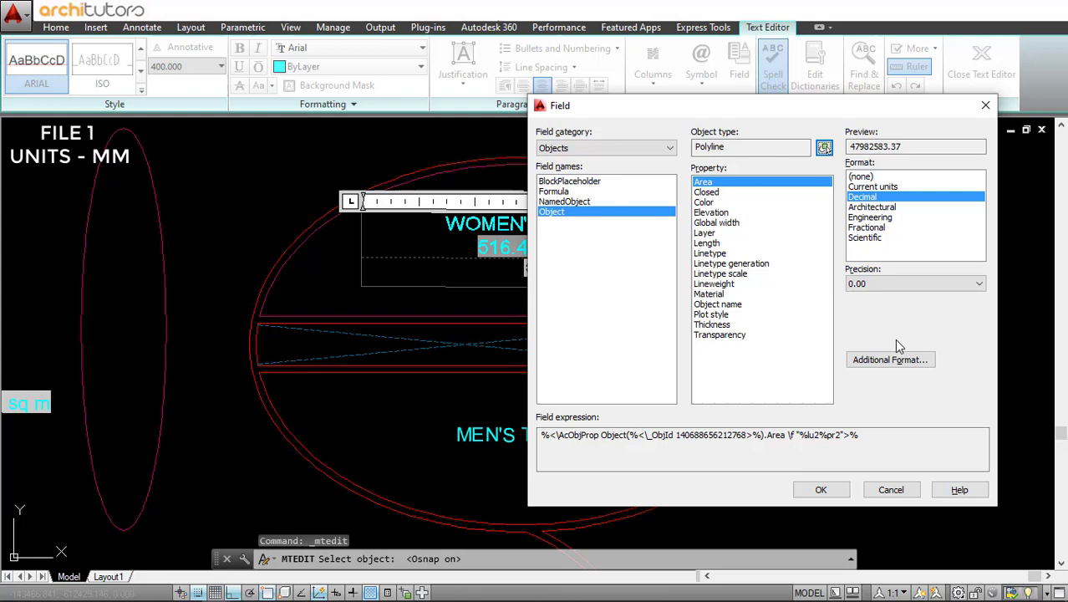
{"action": "left_click", "coordinate": [890, 359]}
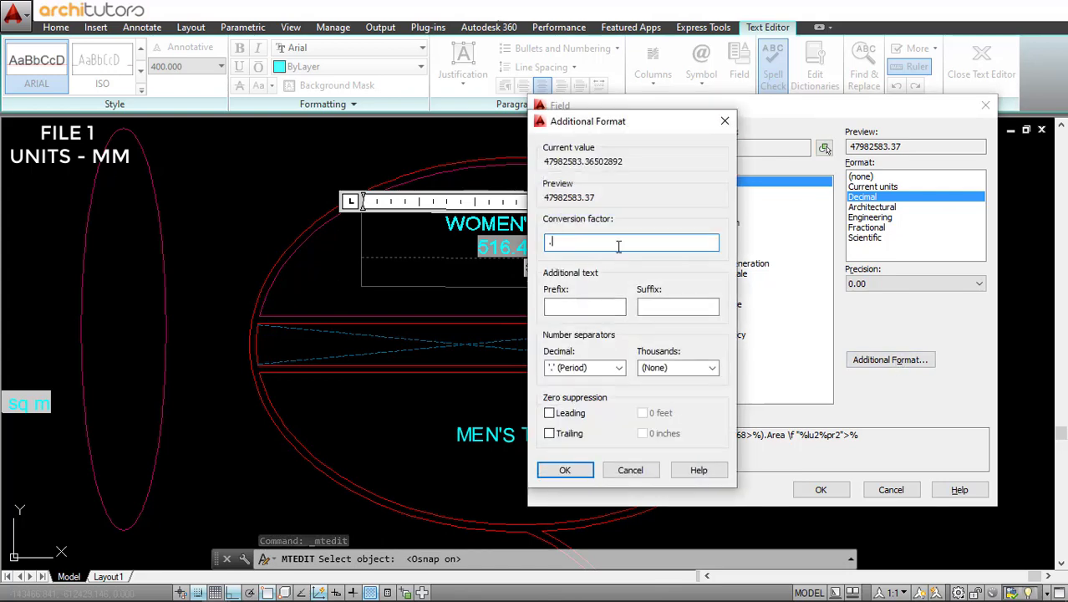
{"action": "type", "text": "000001"}
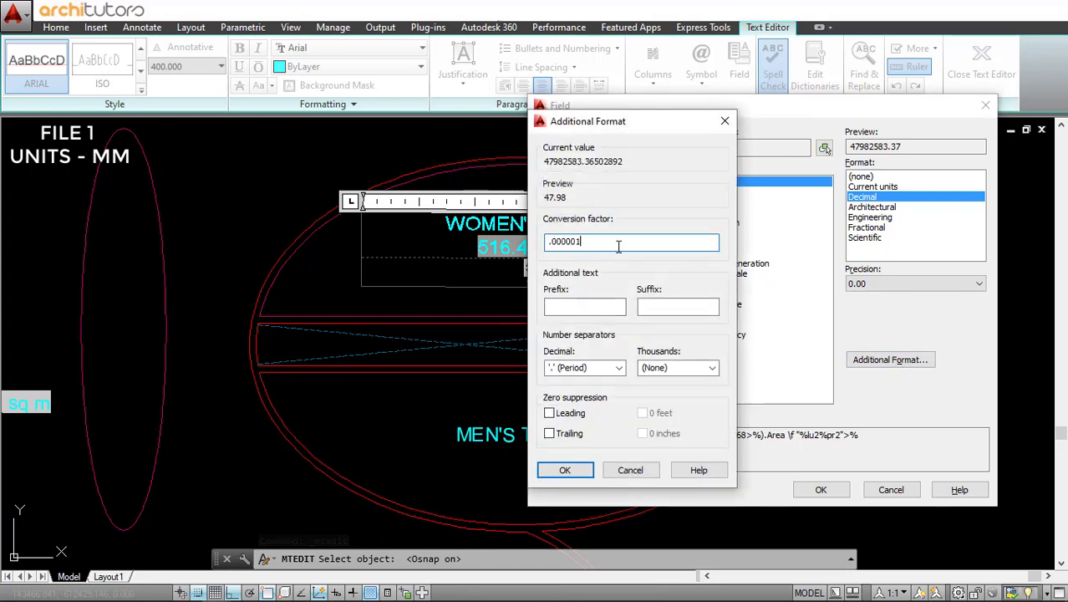
{"action": "type", "text": "sq m"}
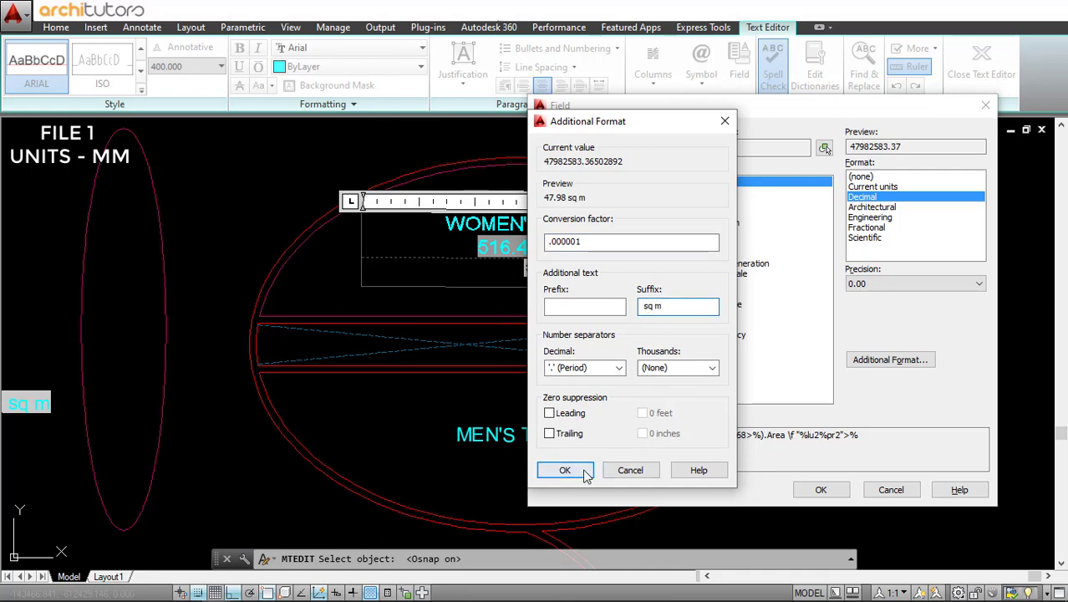
{"action": "left_click", "coordinate": [565, 470]}
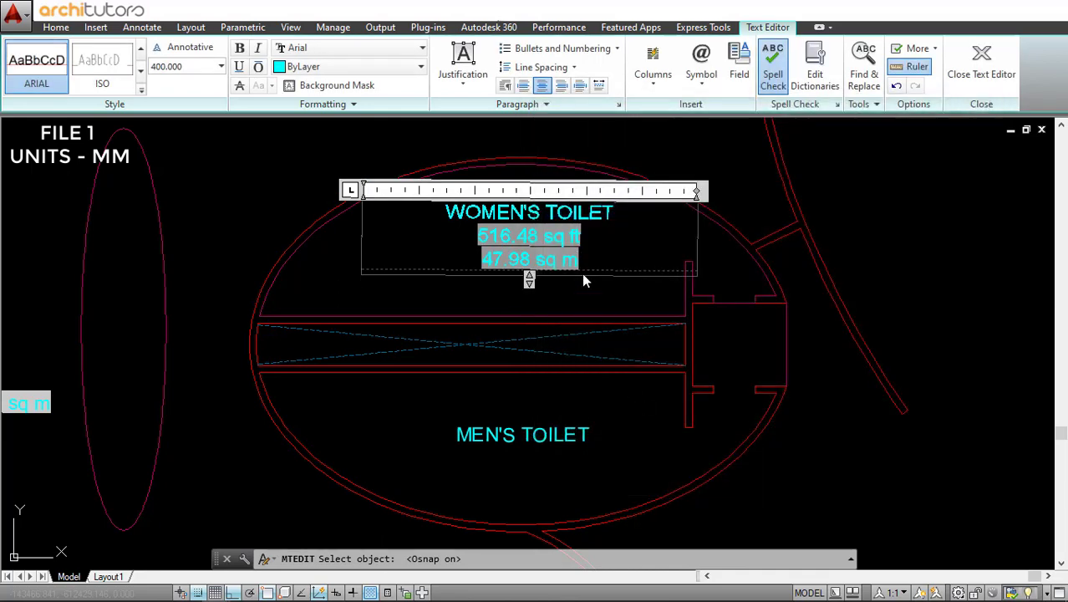
{"action": "left_click", "coordinate": [982, 63]}
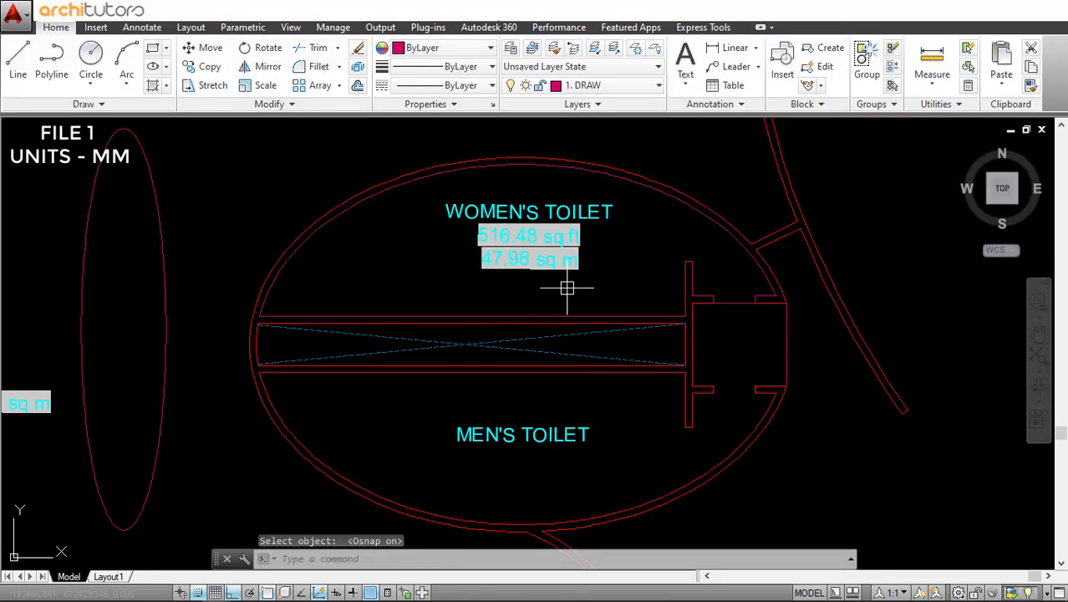
- Turn all layers on with LAYON and reshape a corner of the toilet boundary
{"action": "type", "text": "LAYON"}
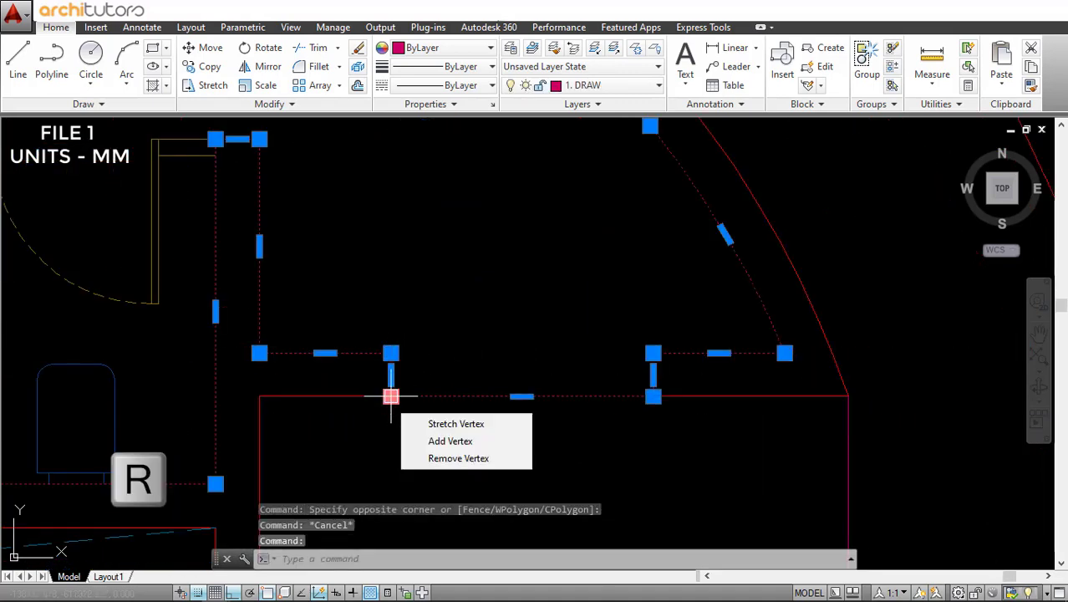
{"action": "left_click", "coordinate": [458, 458]}
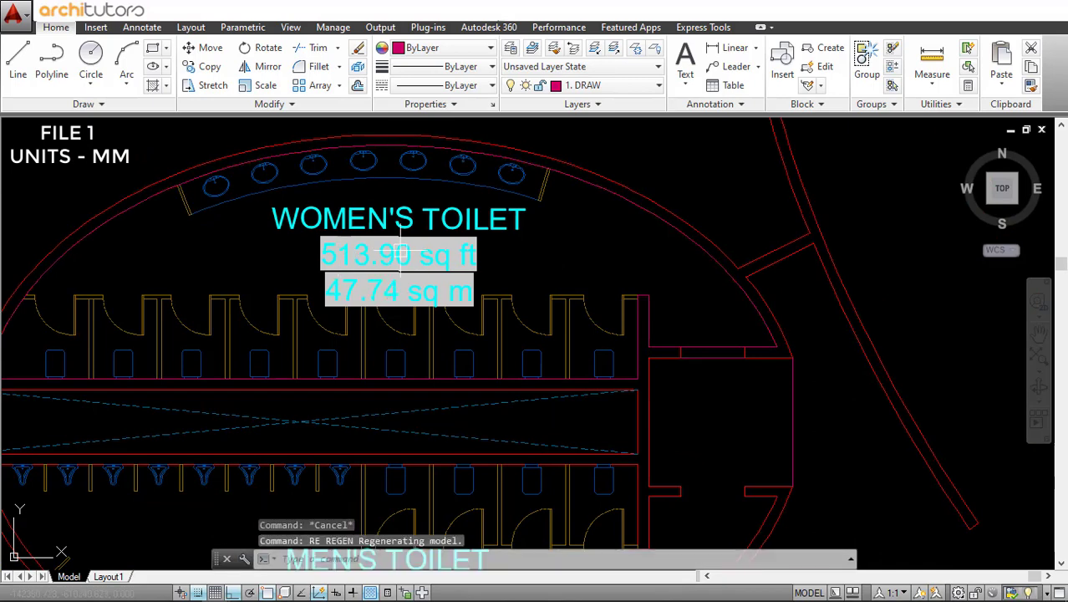
{"action": "mouse_move", "coordinate": [552, 269]}
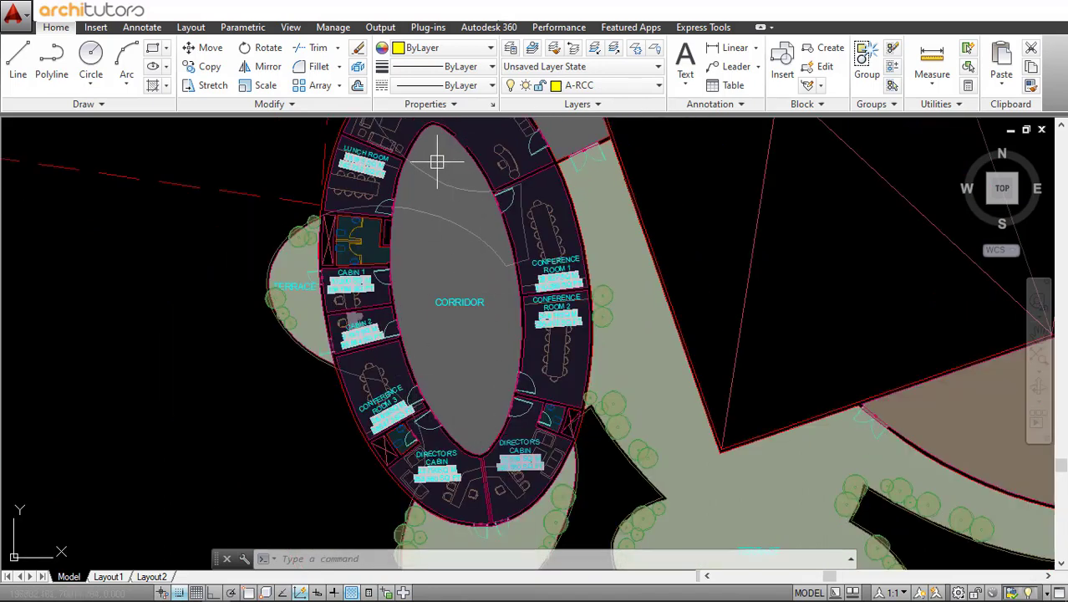
- Give the CORRIDOR label a hatch Area field with factor .000001 and suffix ' sq m'
{"action": "scroll", "scroll_direction": "down", "scroll_amount": 3}
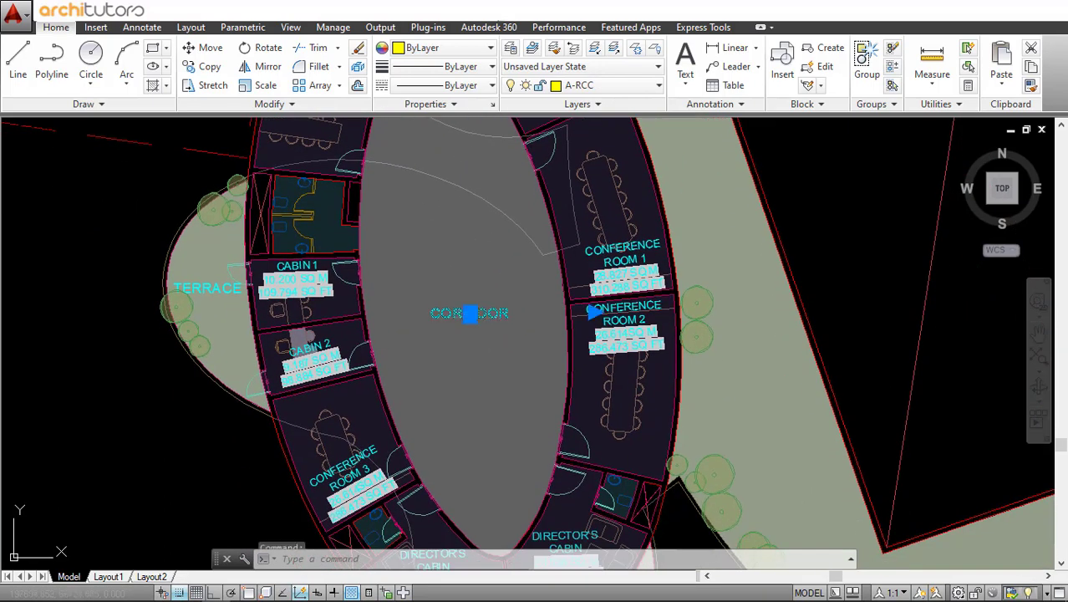
{"action": "double_click", "coordinate": [470, 313]}
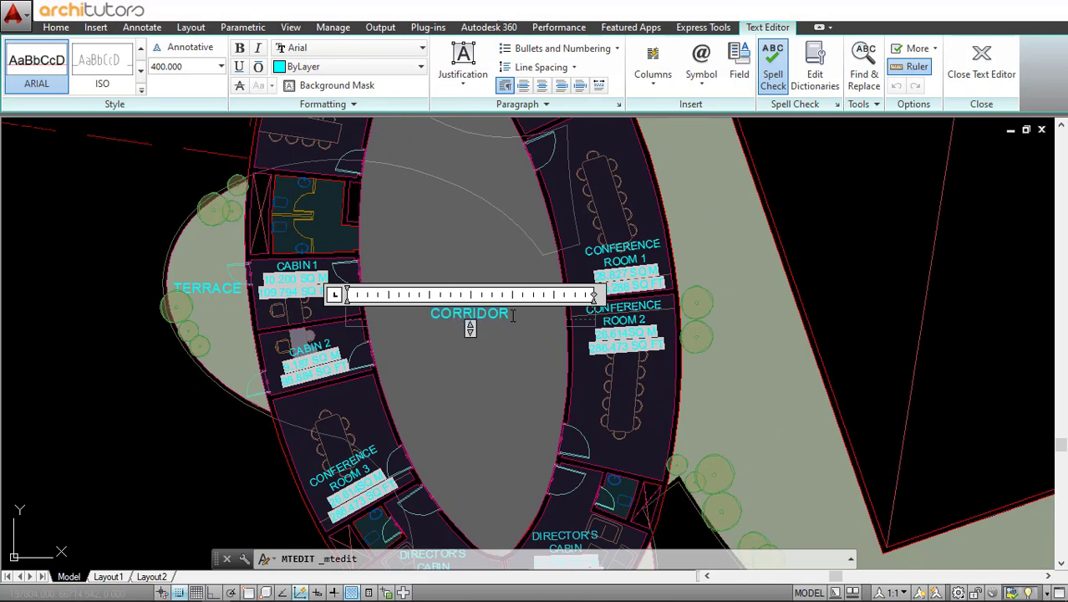
{"action": "left_click", "coordinate": [739, 63]}
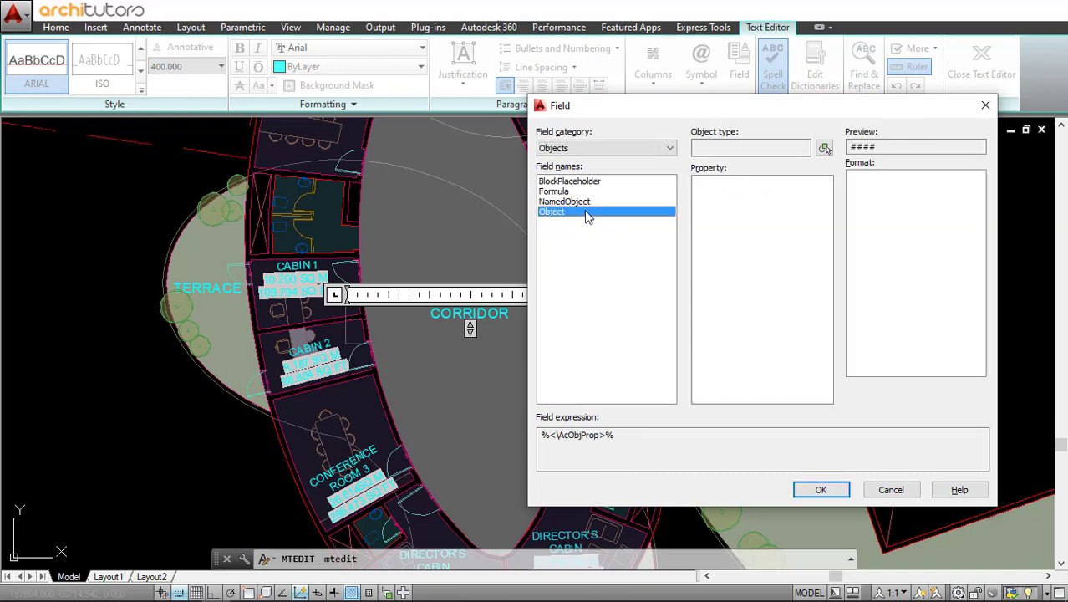
{"action": "left_click", "coordinate": [821, 489]}
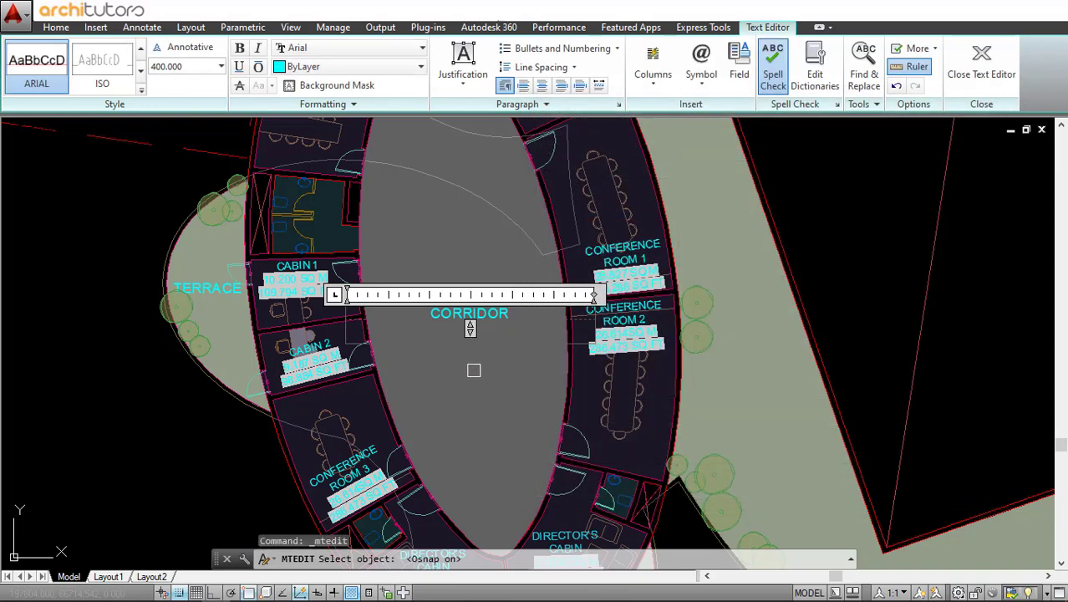
{"action": "left_click", "coordinate": [739, 62]}
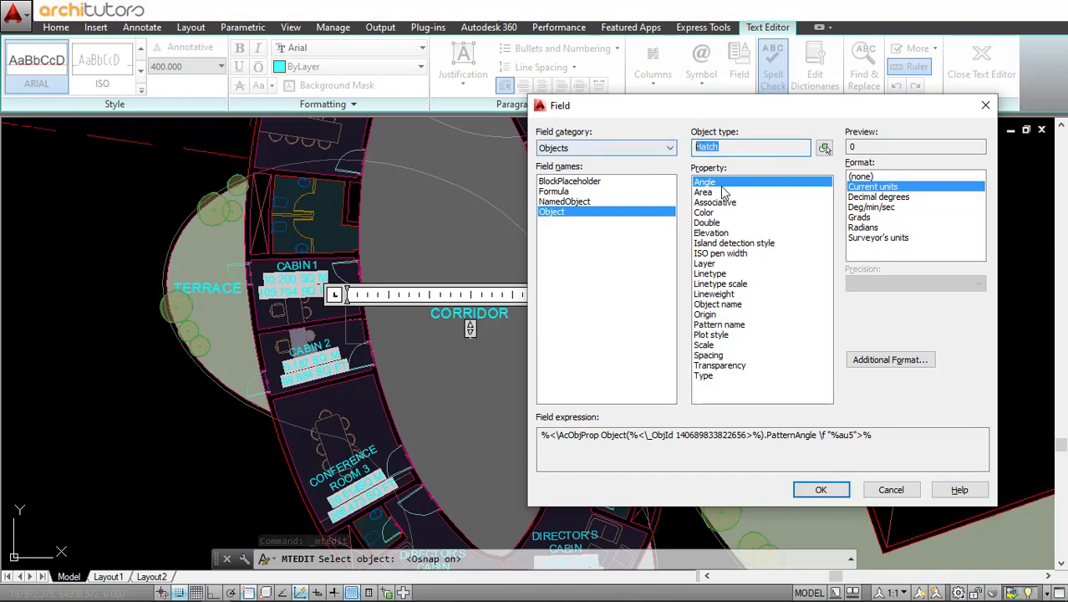
{"action": "left_click", "coordinate": [703, 192]}
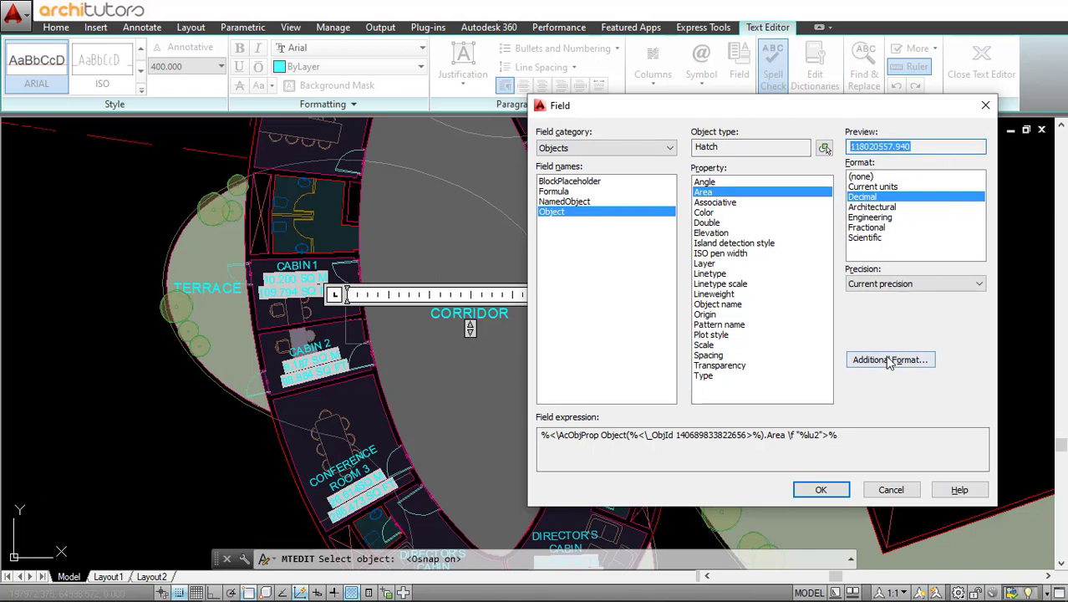
{"action": "left_click", "coordinate": [890, 360]}
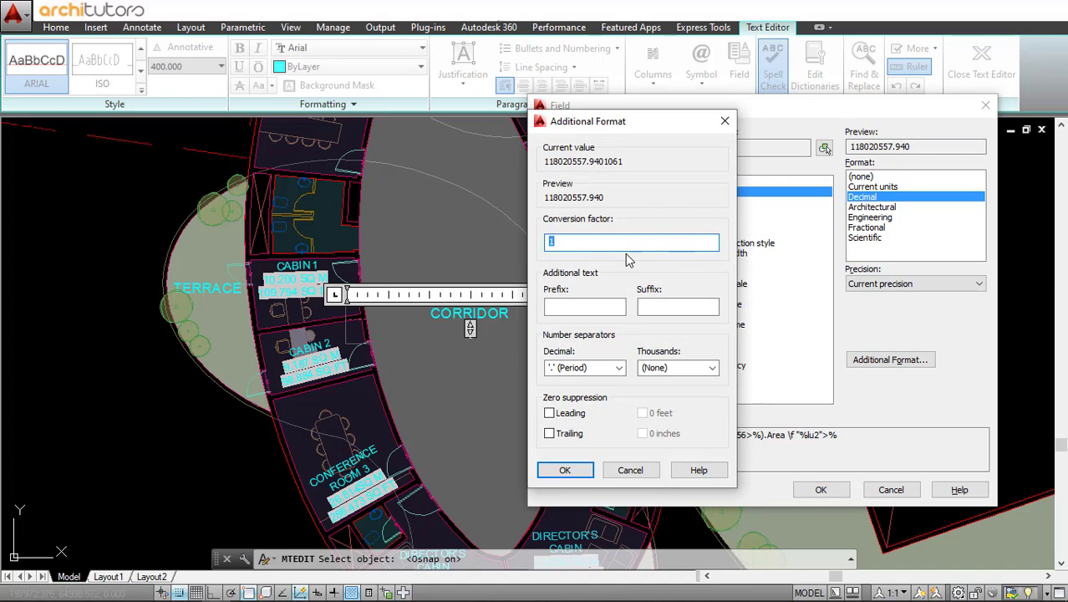
{"action": "type", "text": ".000001"}
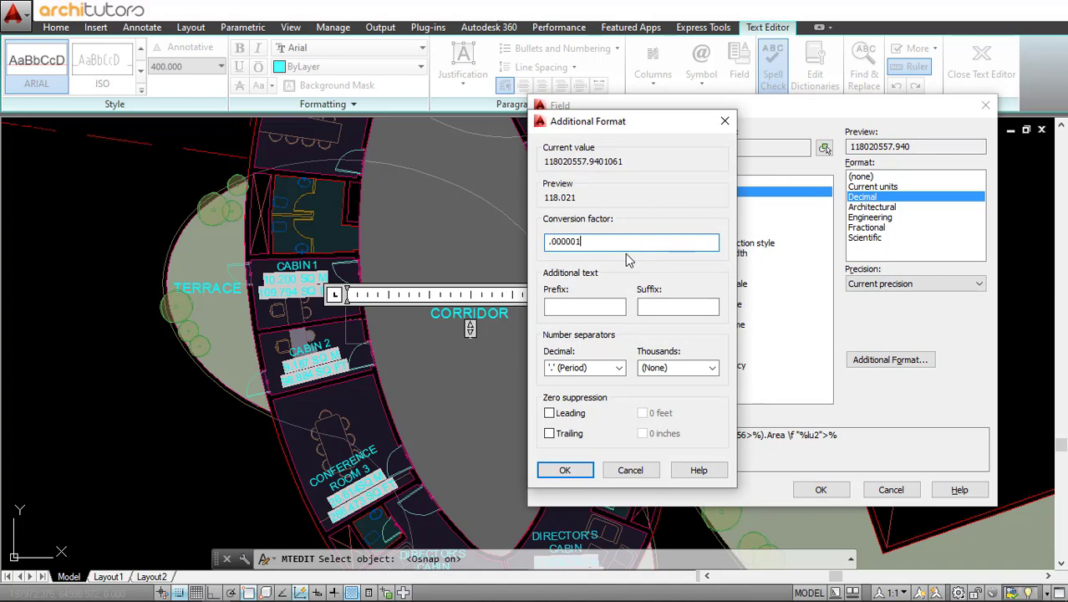
{"action": "type", "text": "s"}
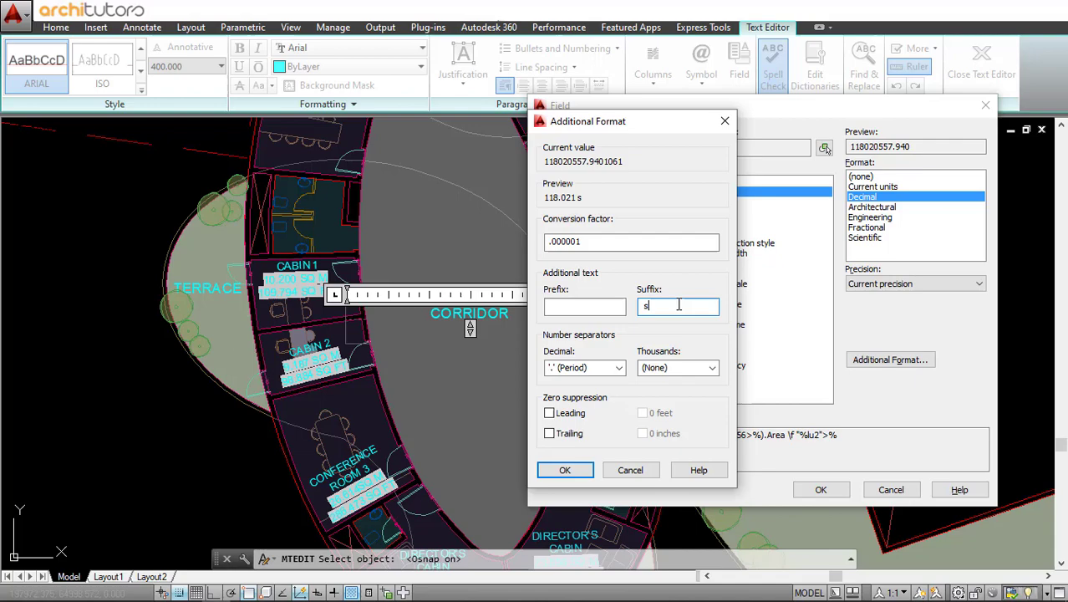
{"action": "type", "text": "q m"}
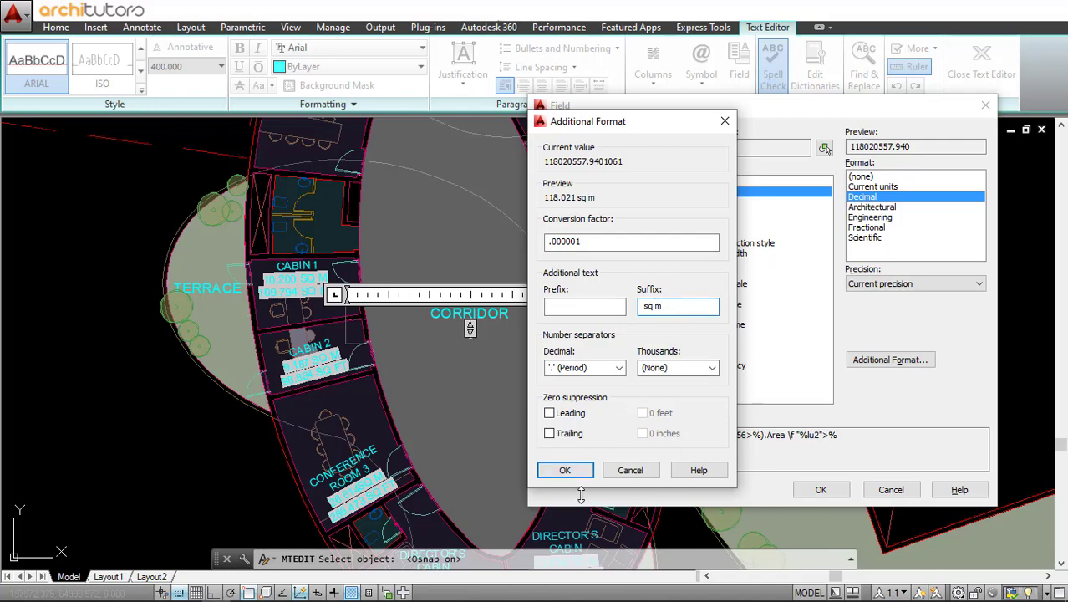
{"action": "left_click", "coordinate": [565, 469]}
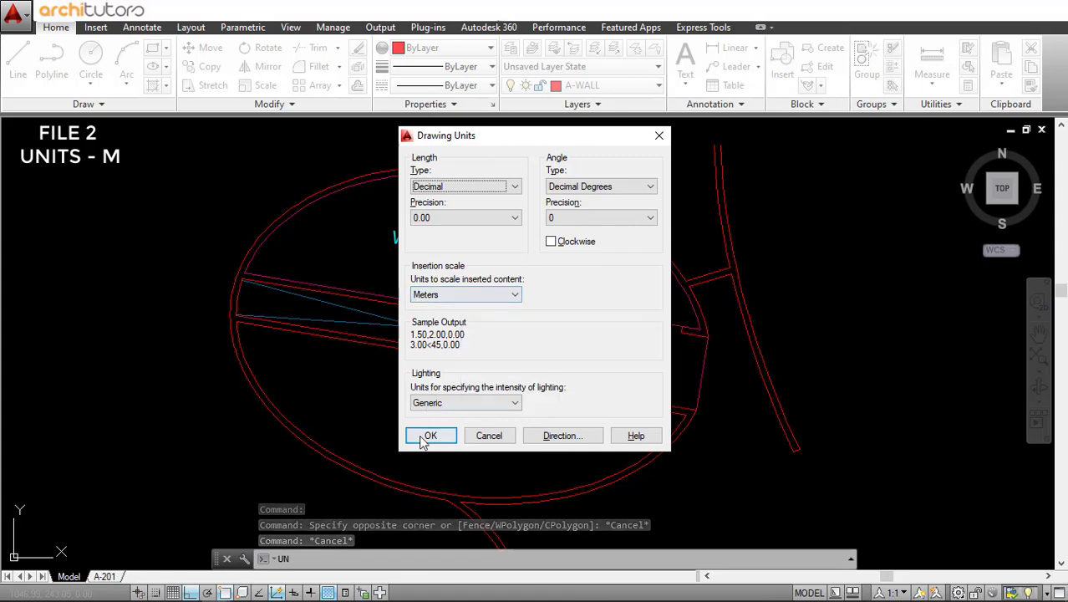
- Close Drawing Units and insert a toilet polyline Area field with suffix ' sq m' (47.74)
{"action": "left_click", "coordinate": [430, 435]}
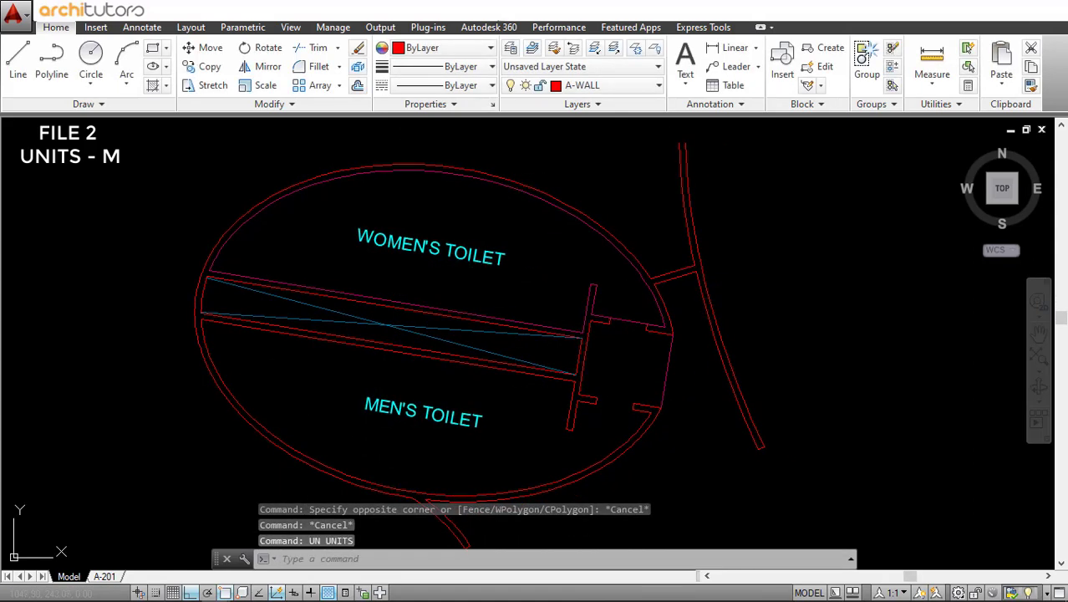
{"action": "double_click", "coordinate": [430, 252]}
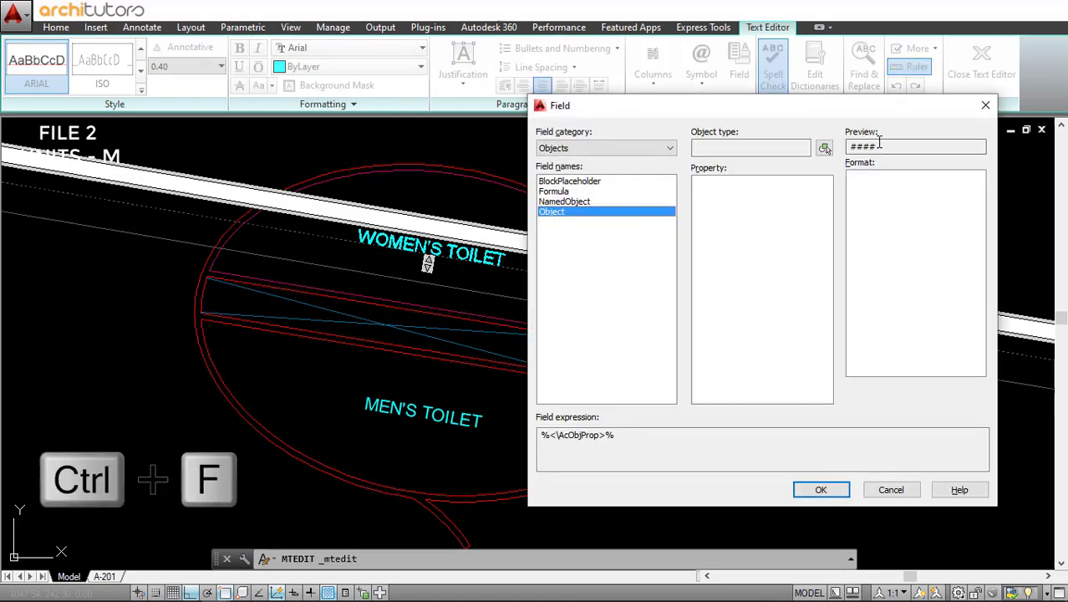
{"action": "left_click", "coordinate": [891, 489]}
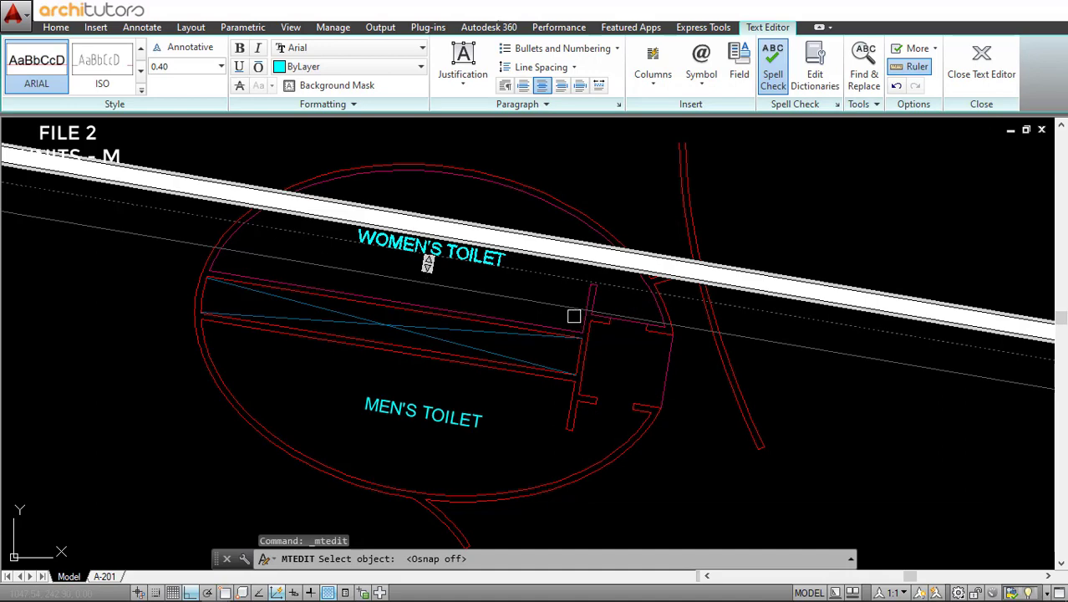
{"action": "left_click", "coordinate": [739, 62]}
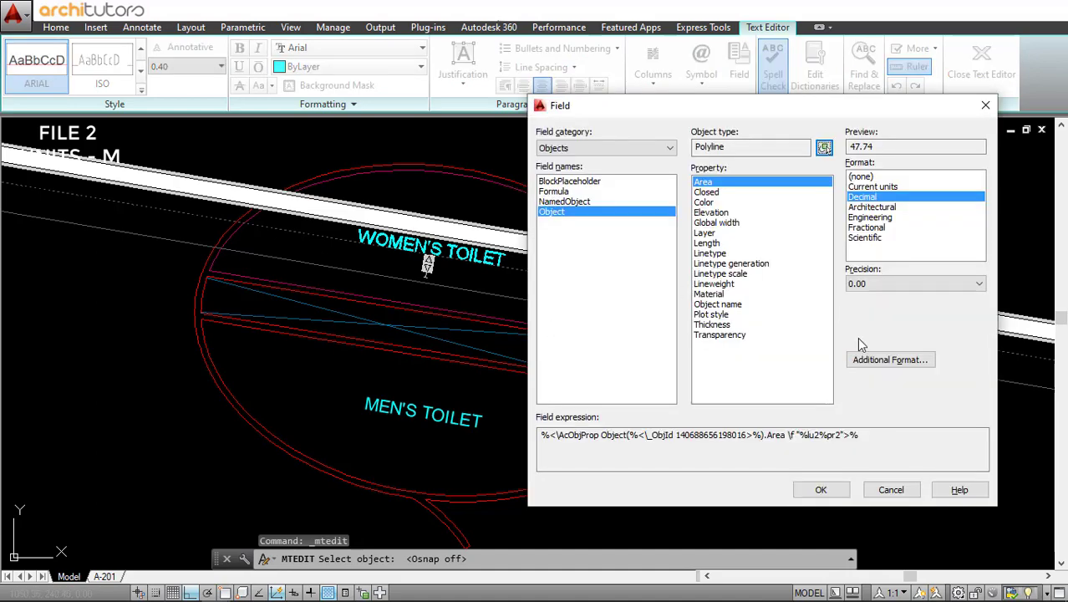
{"action": "left_click", "coordinate": [891, 359]}
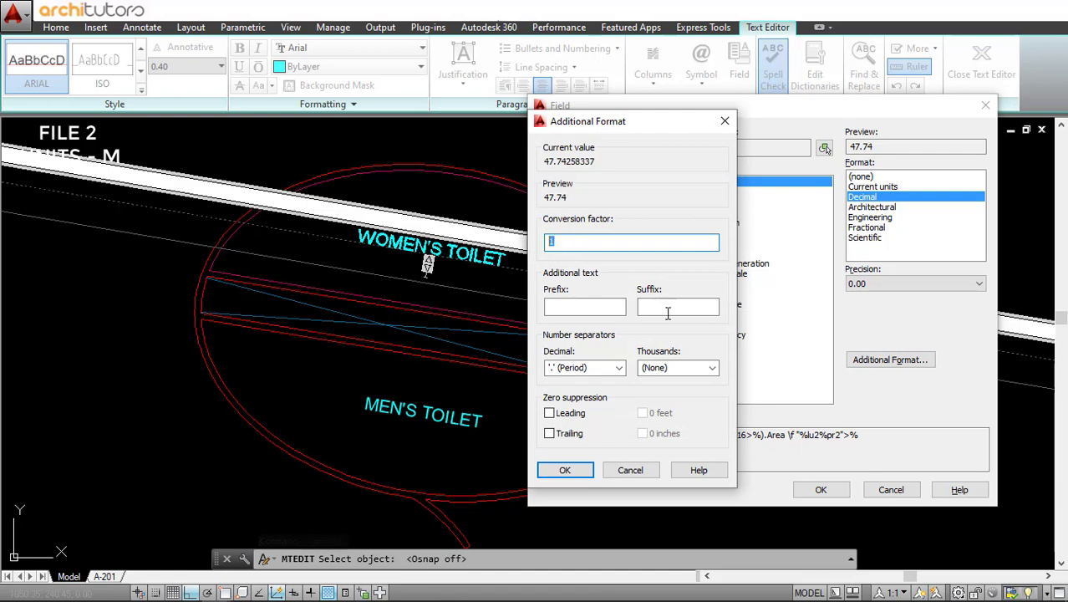
{"action": "type", "text": "sq"}
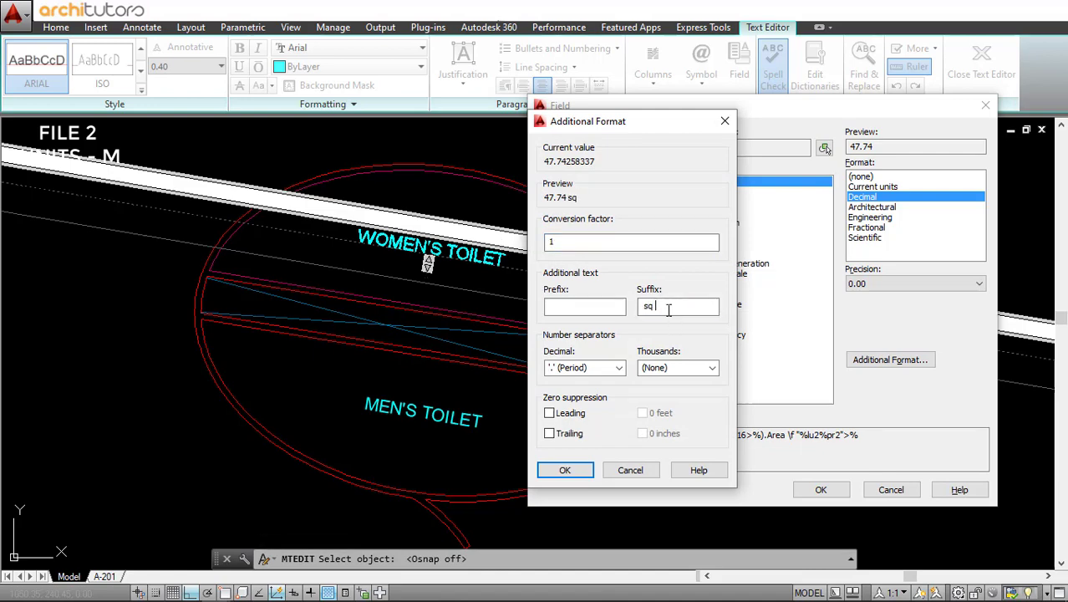
{"action": "left_click", "coordinate": [565, 469]}
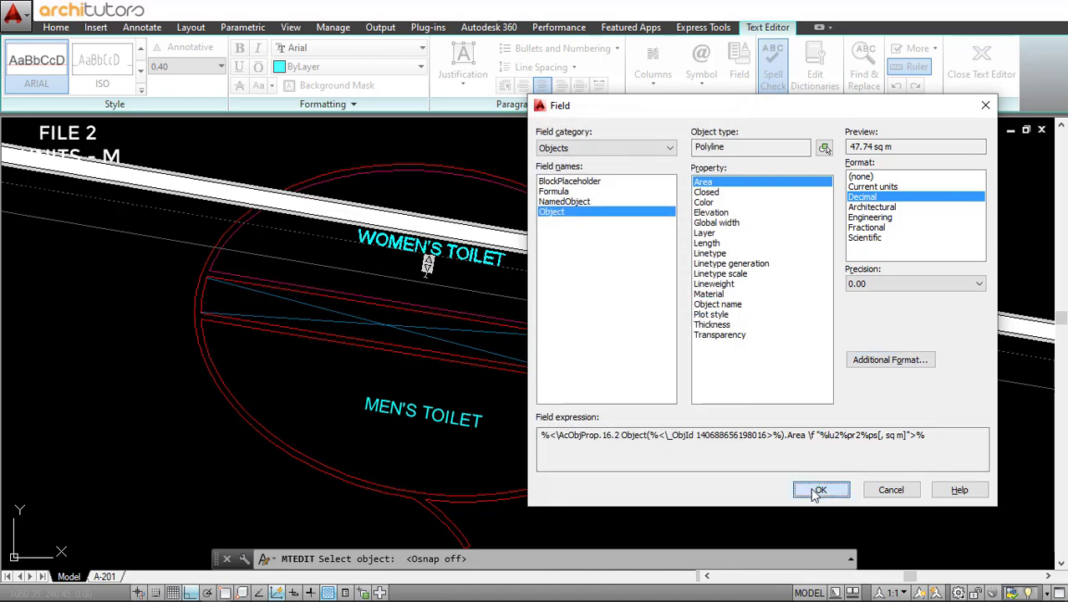
{"action": "left_click", "coordinate": [819, 490]}
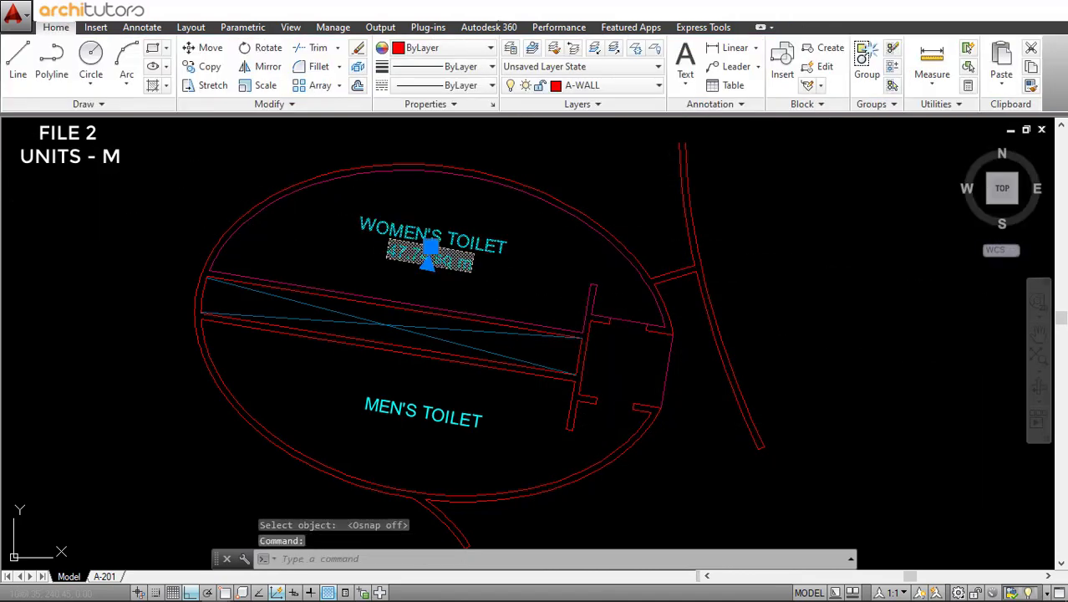
- Begin a second toilet Area field, bringing up its Additional Format options
{"action": "double_click", "coordinate": [428, 255]}
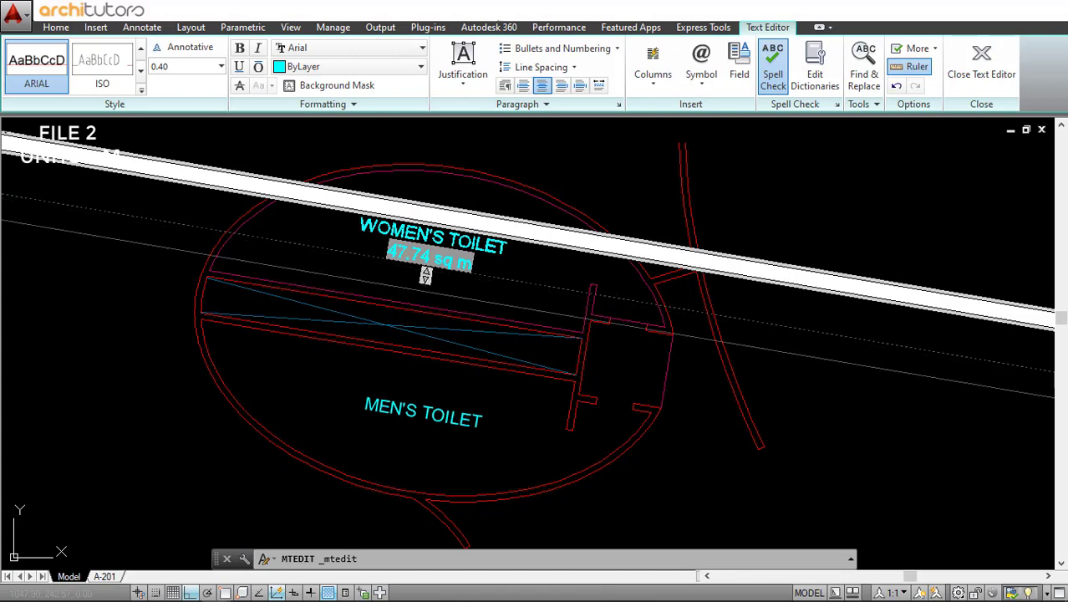
{"action": "key", "text": "ctrl+f"}
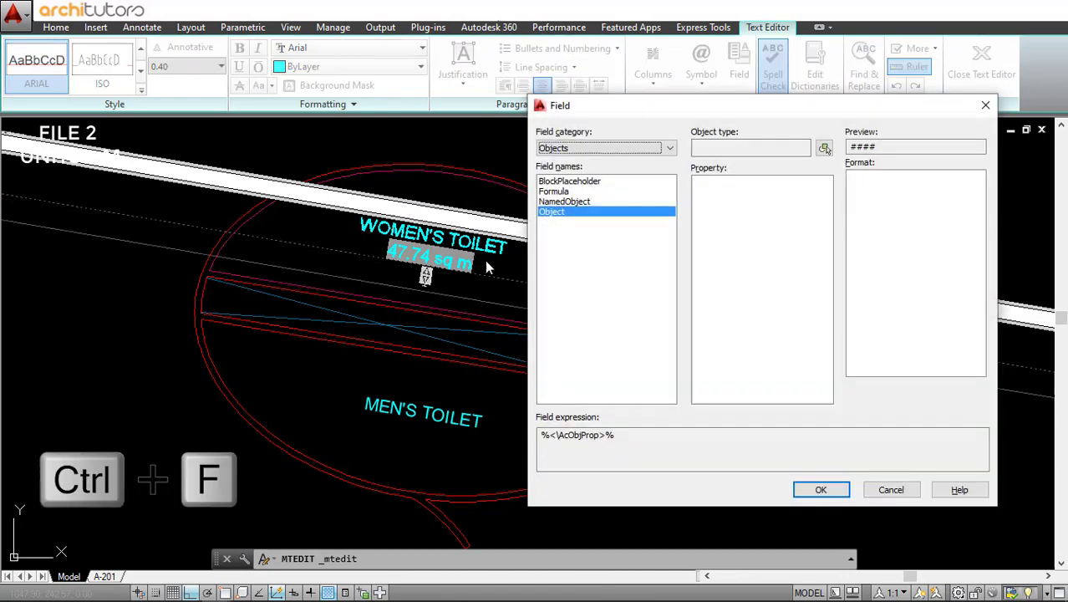
{"action": "mouse_move", "coordinate": [824, 148]}
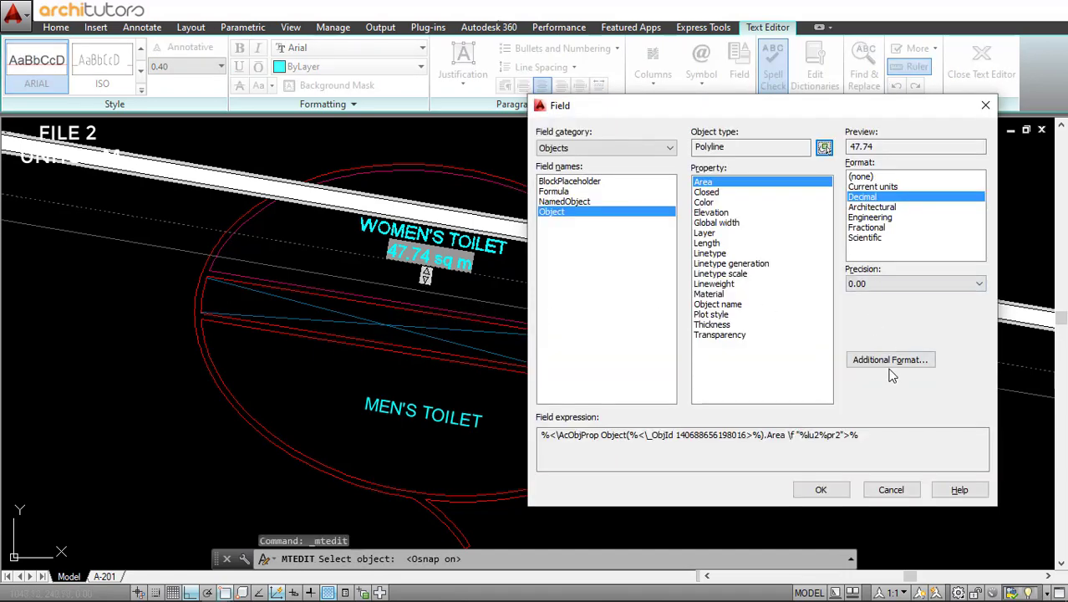
{"action": "left_click", "coordinate": [891, 359]}
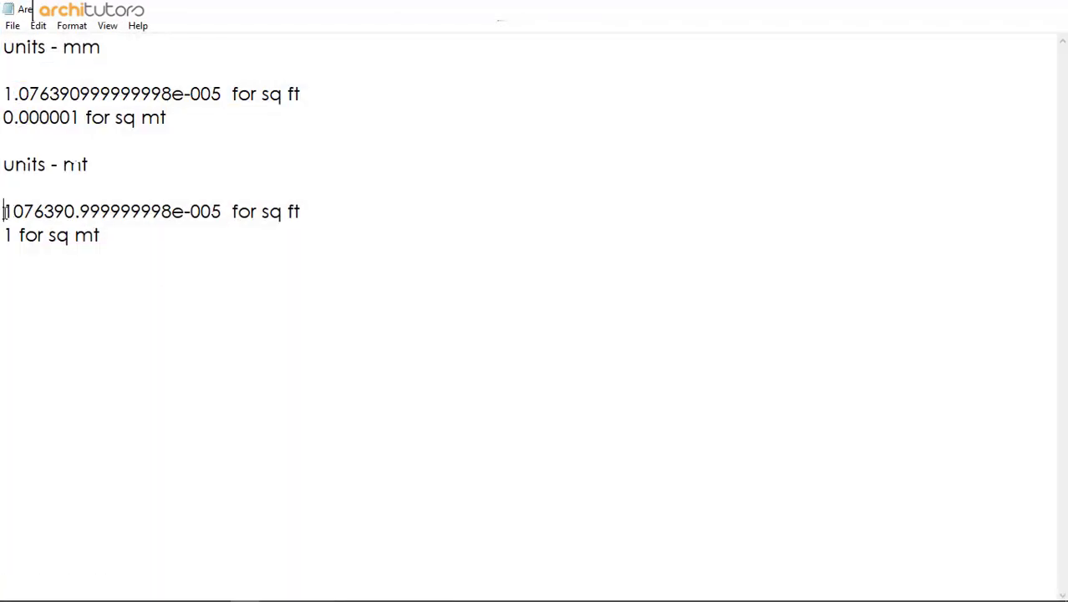
- Select the square-foot conversion factor under 'units - mt' in Notepad
{"action": "left_click_drag", "start_coordinate": [4, 212], "coordinate": [222, 212]}
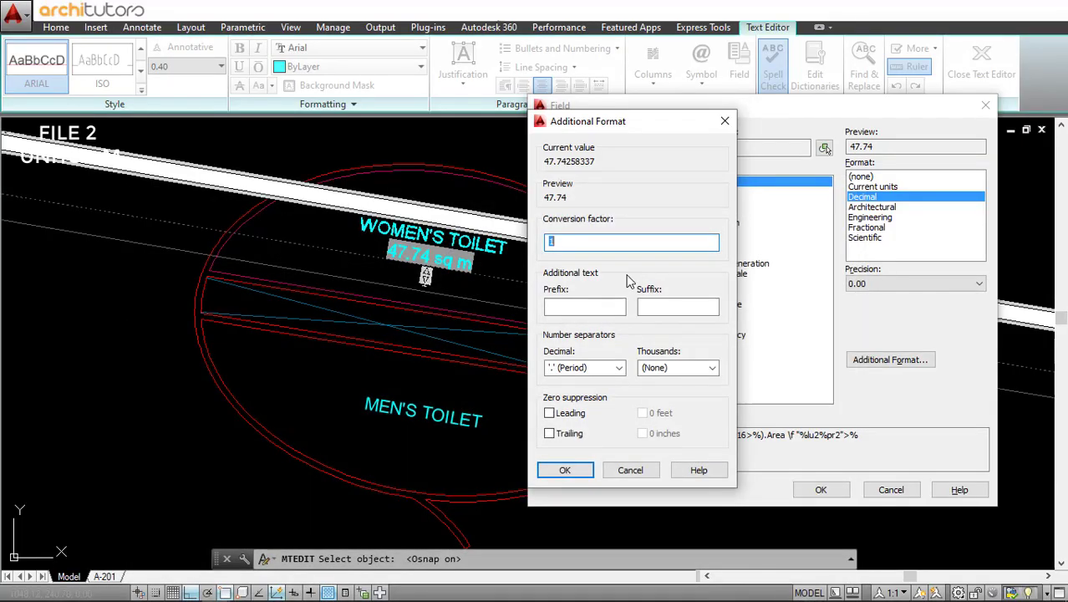
- Apply the sq ft factor and ' sq ft' suffix, inserting the 513.90 sq ft line
{"action": "left_click", "coordinate": [678, 306]}
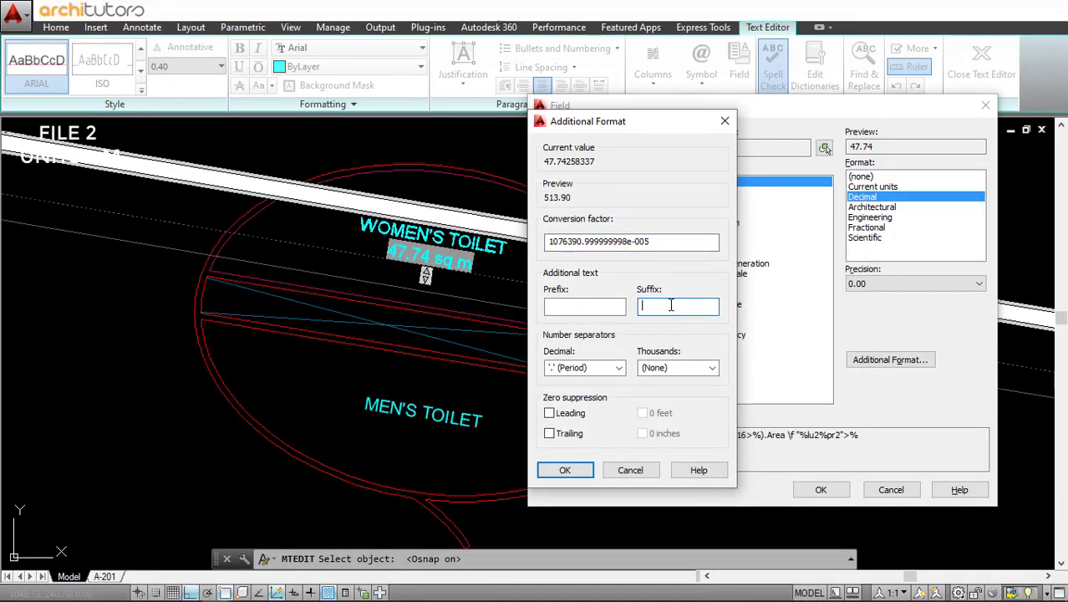
{"action": "type", "text": "sq ft"}
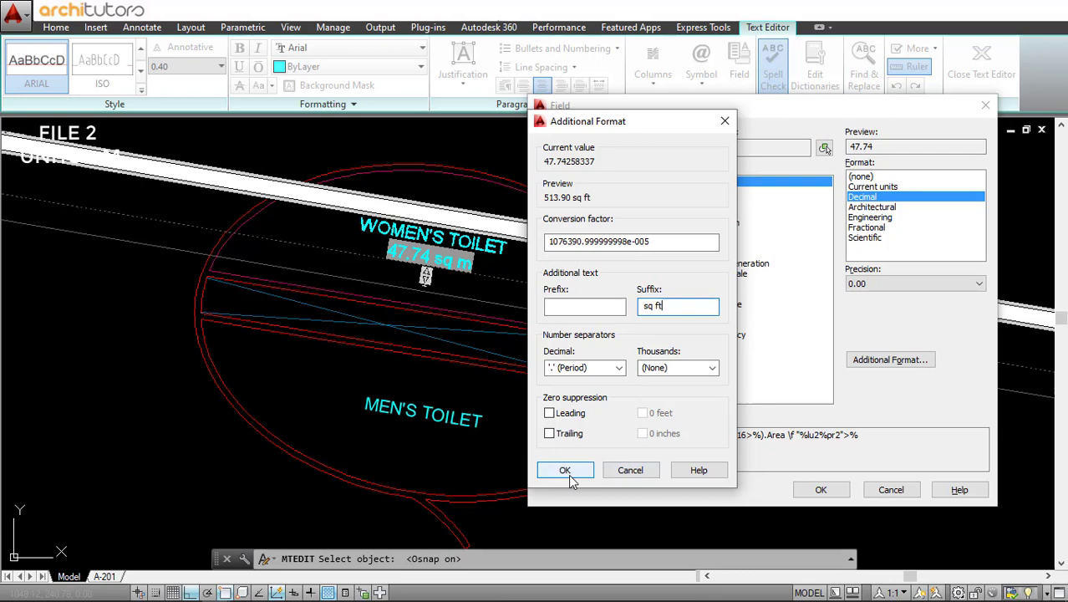
{"action": "left_click", "coordinate": [565, 469]}
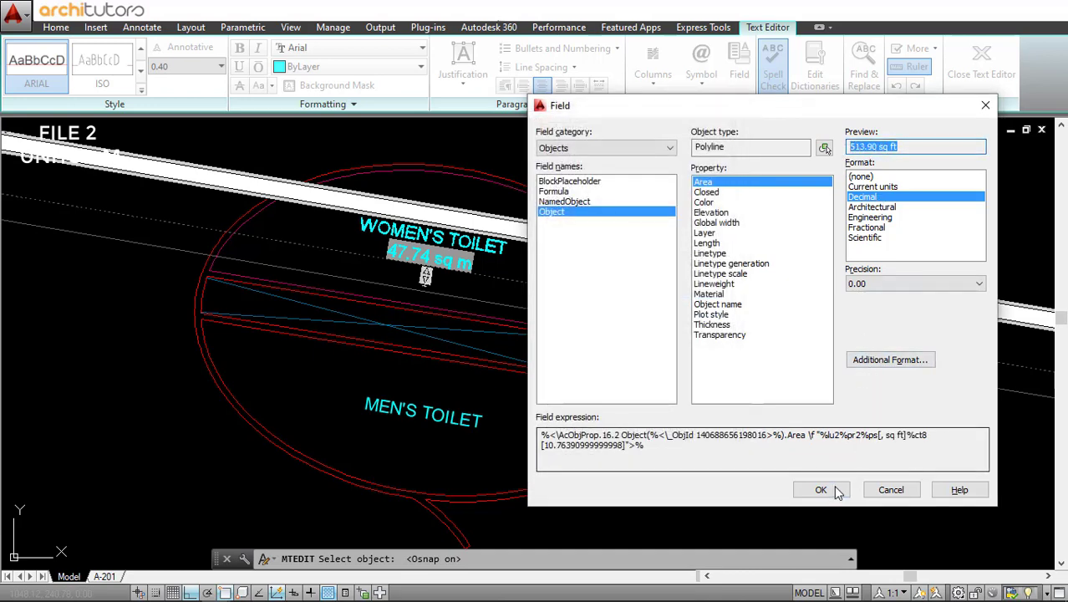
{"action": "left_click", "coordinate": [821, 489]}
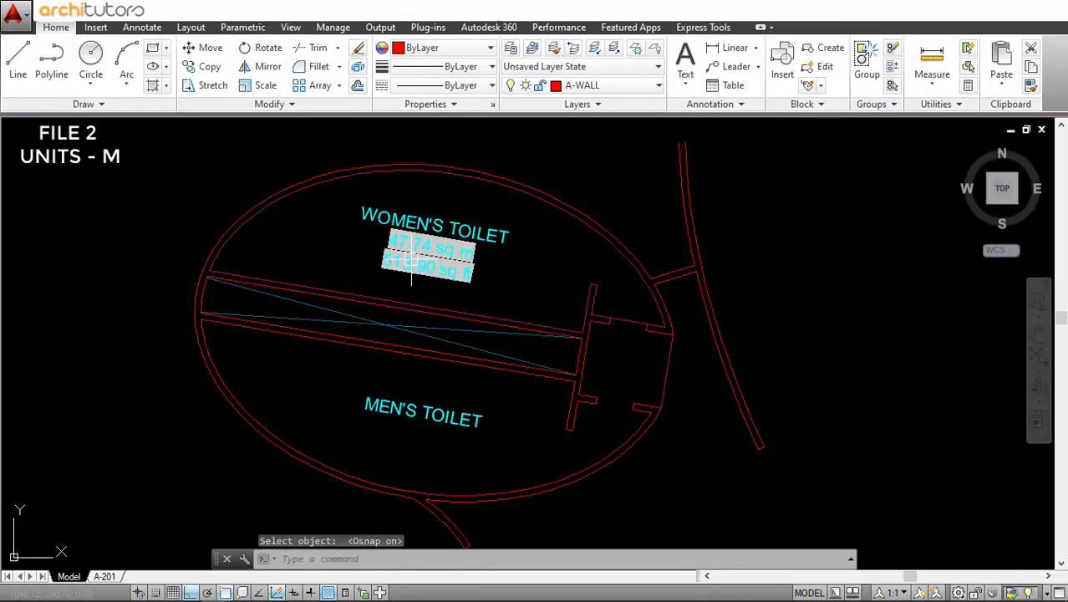